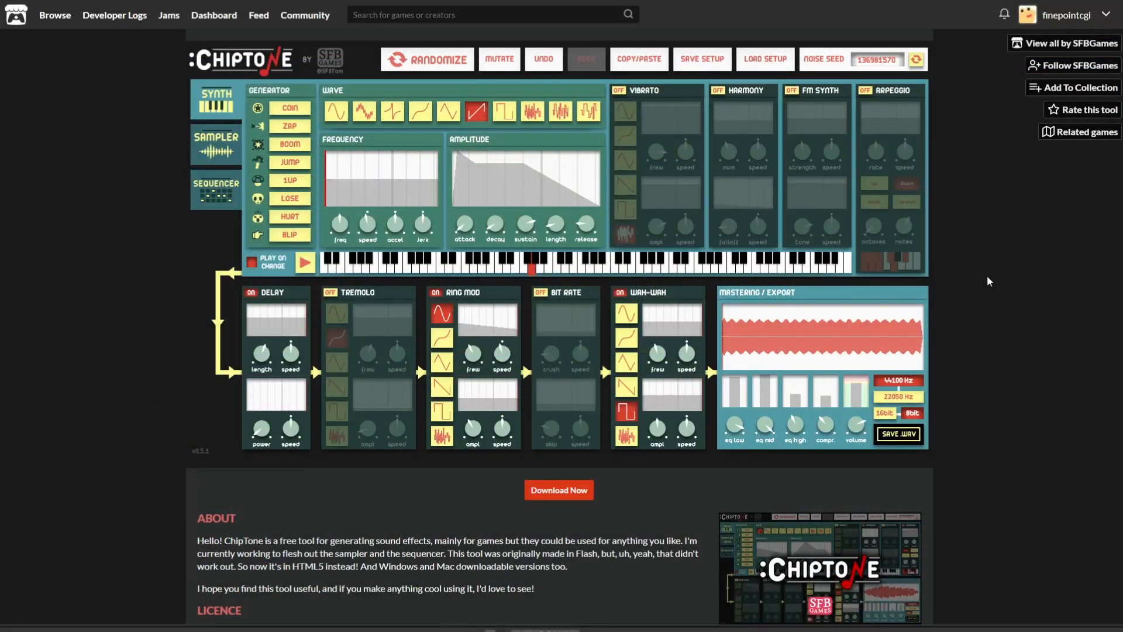
mouse_move(32, 261)
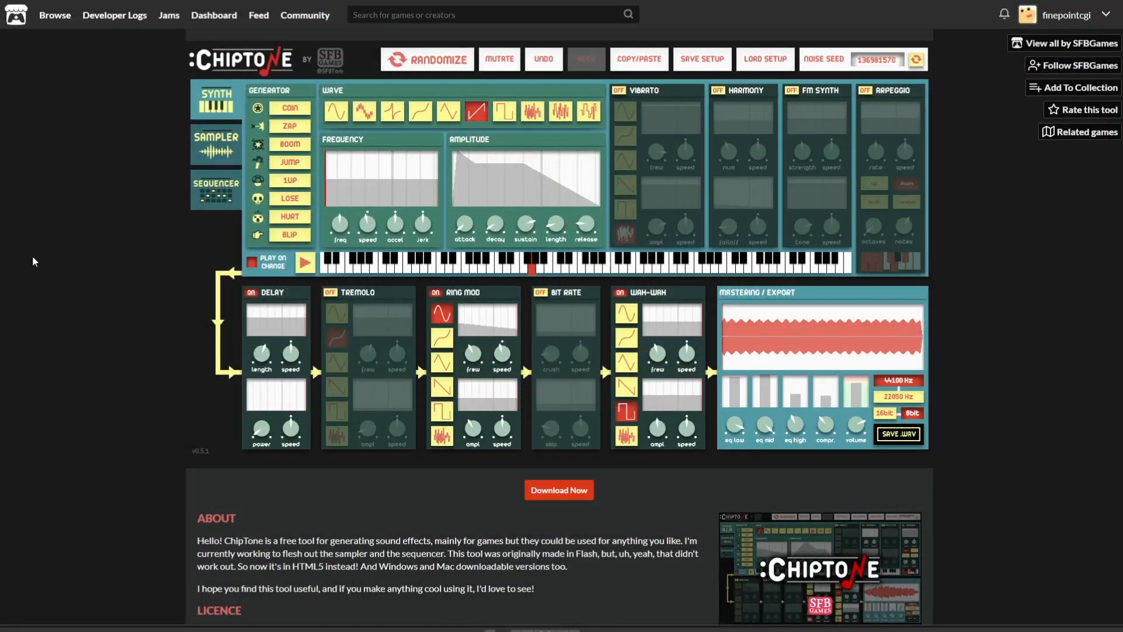
mouse_move(217, 190)
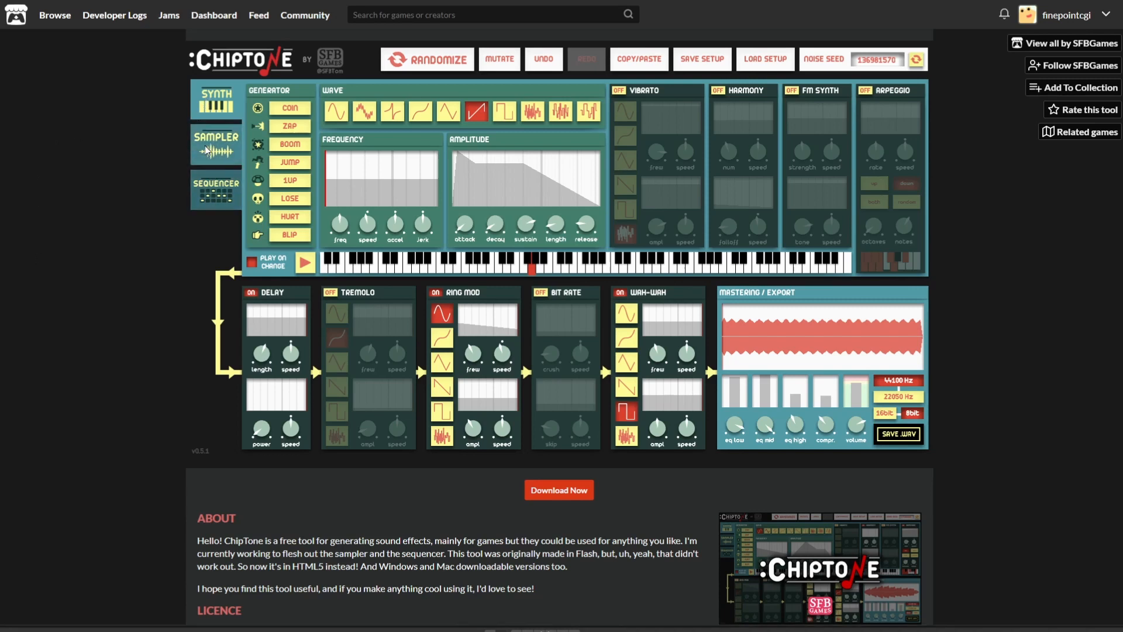
Generate a random Jump sound and roll several more jump variants from the generator presets
left_click(215, 191)
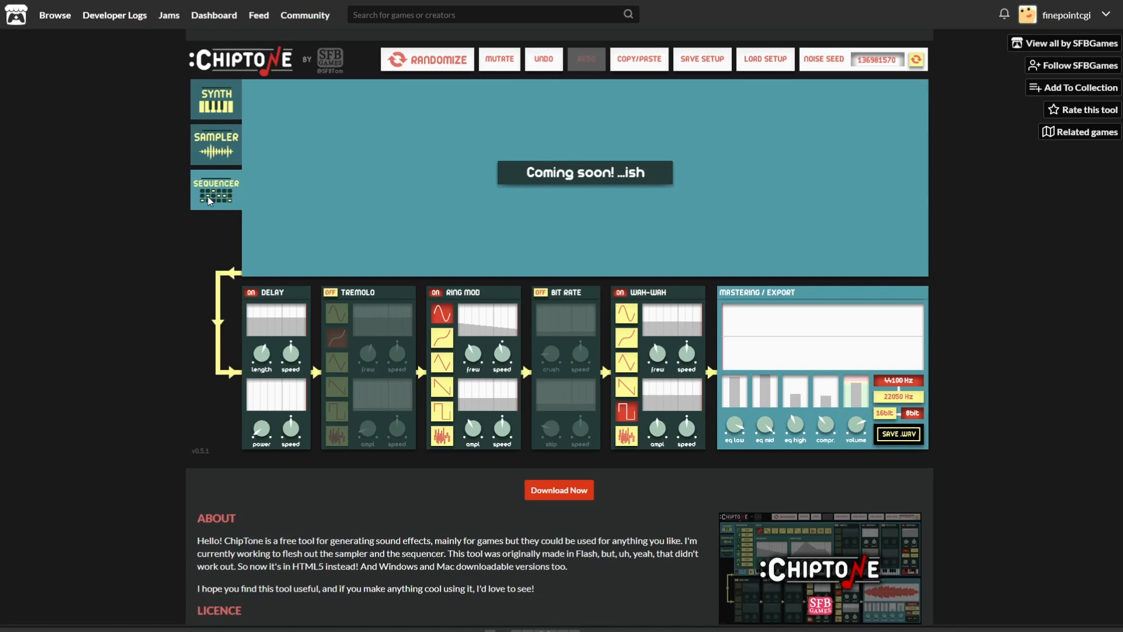
mouse_move(215, 159)
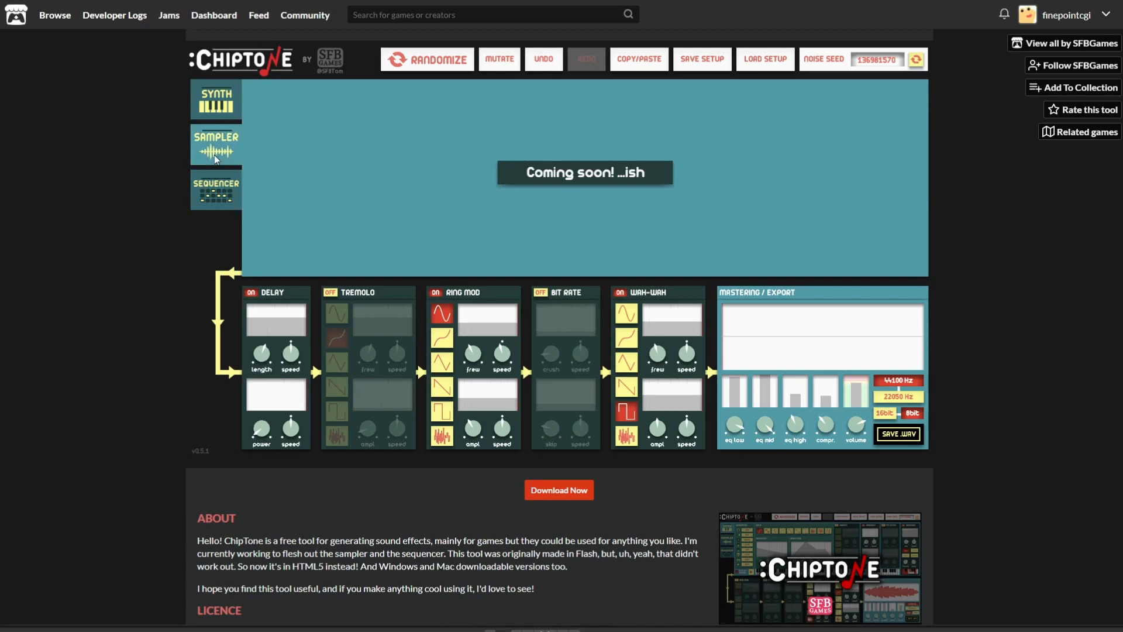
mouse_move(226, 114)
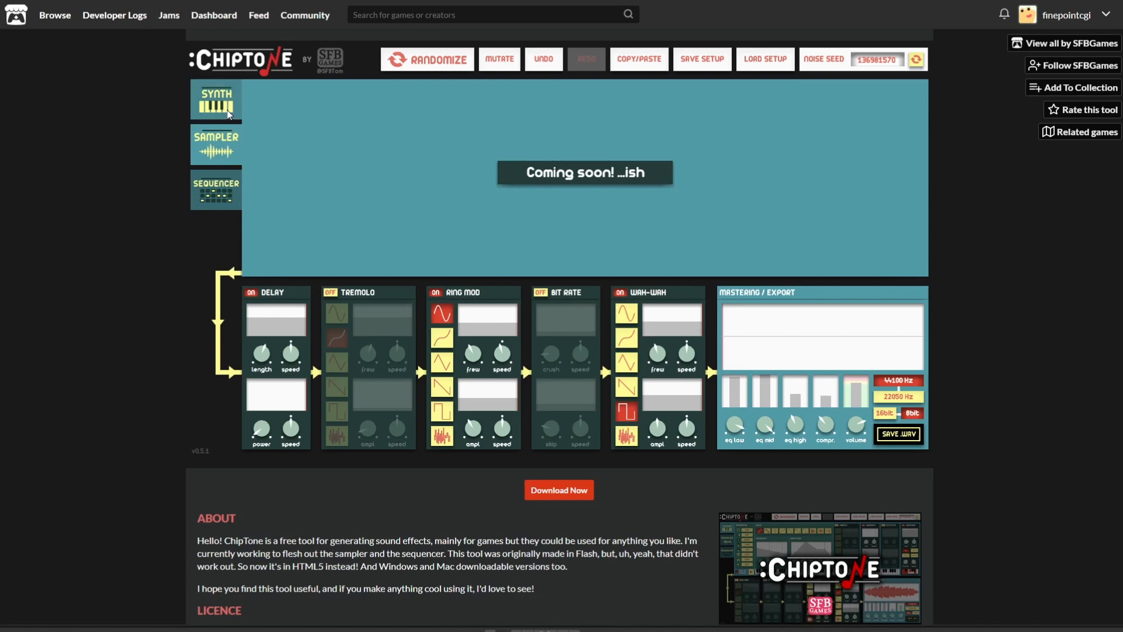
left_click(215, 101)
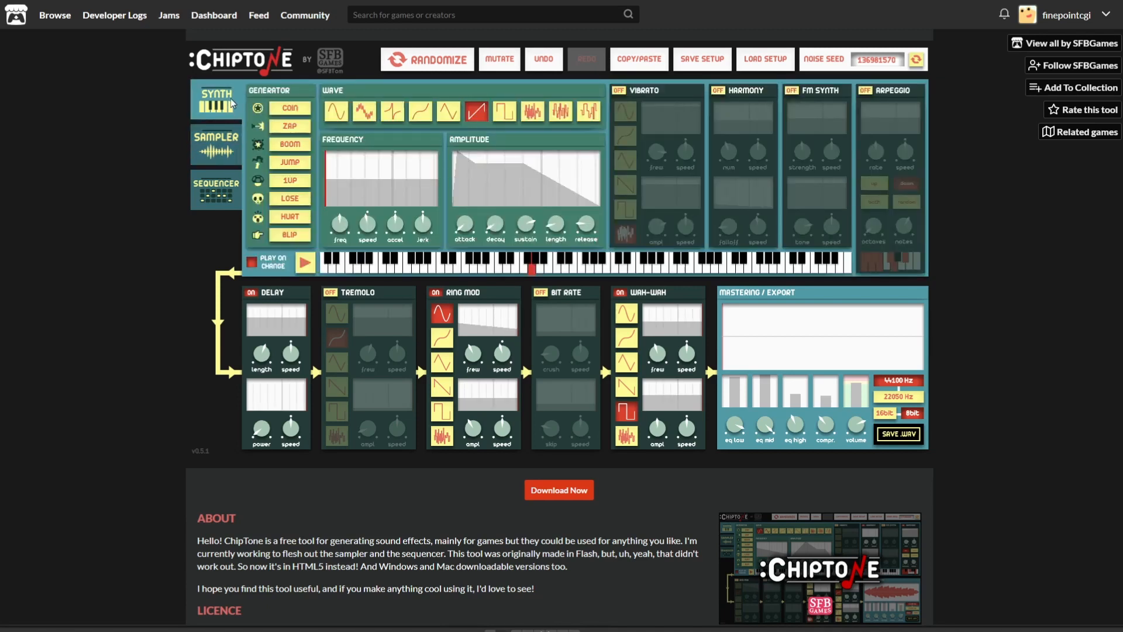
mouse_move(257, 228)
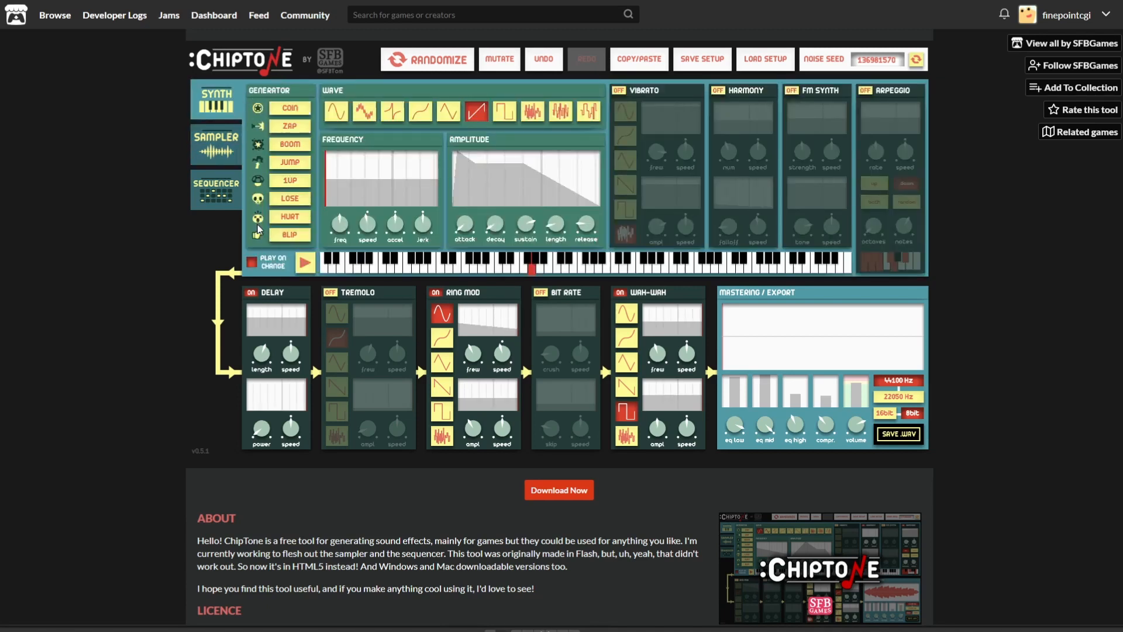
mouse_move(500, 177)
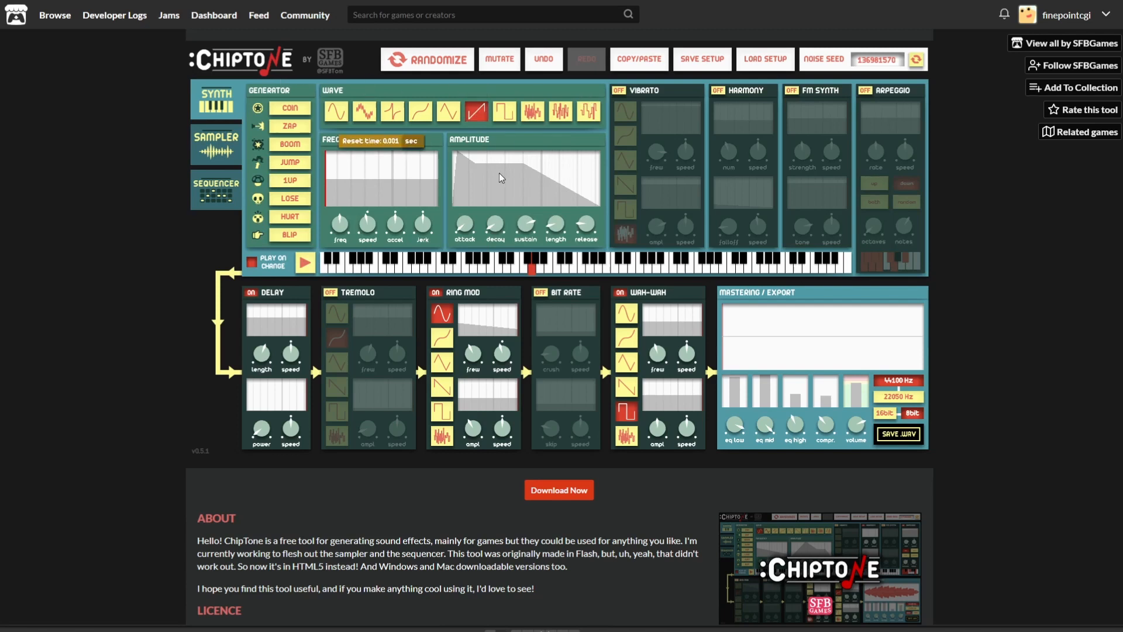
mouse_move(655, 131)
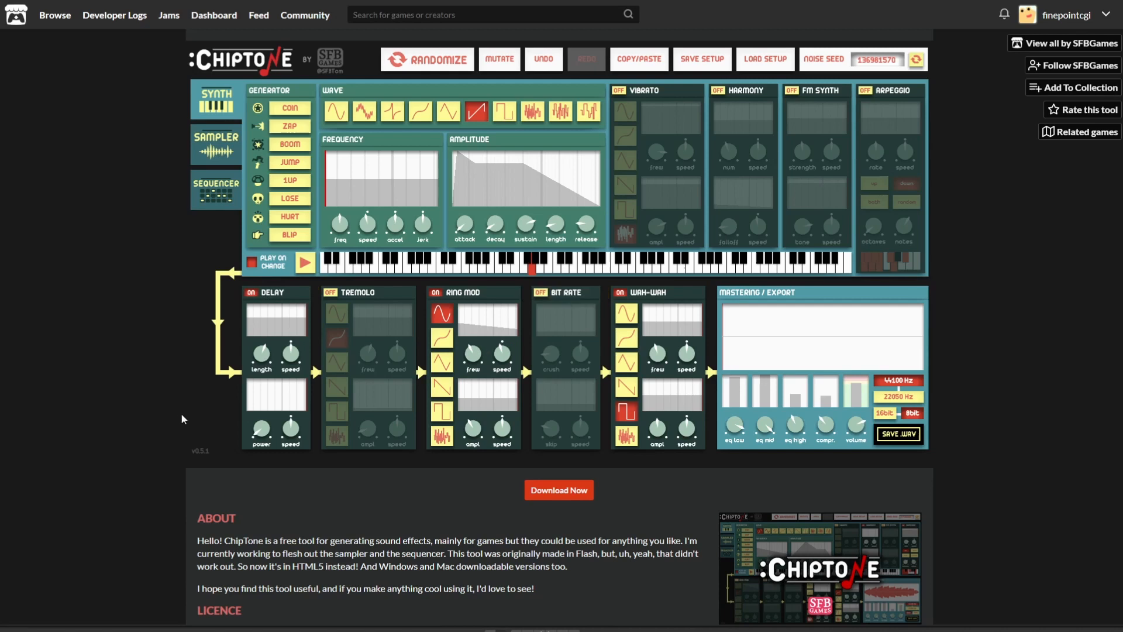
mouse_move(165, 344)
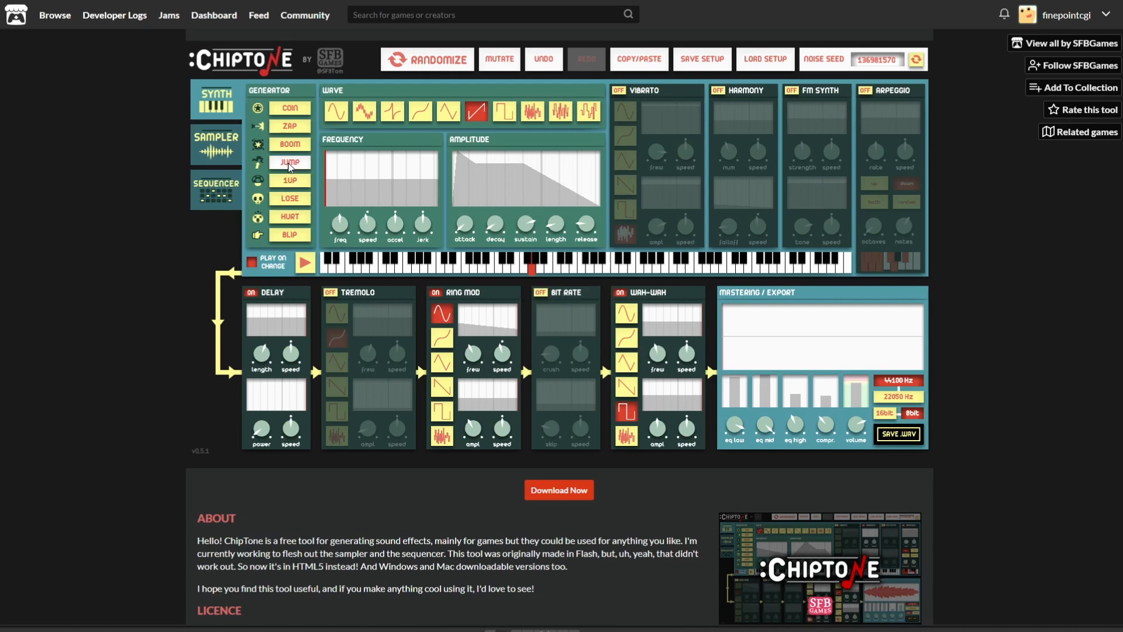
left_click(426, 60)
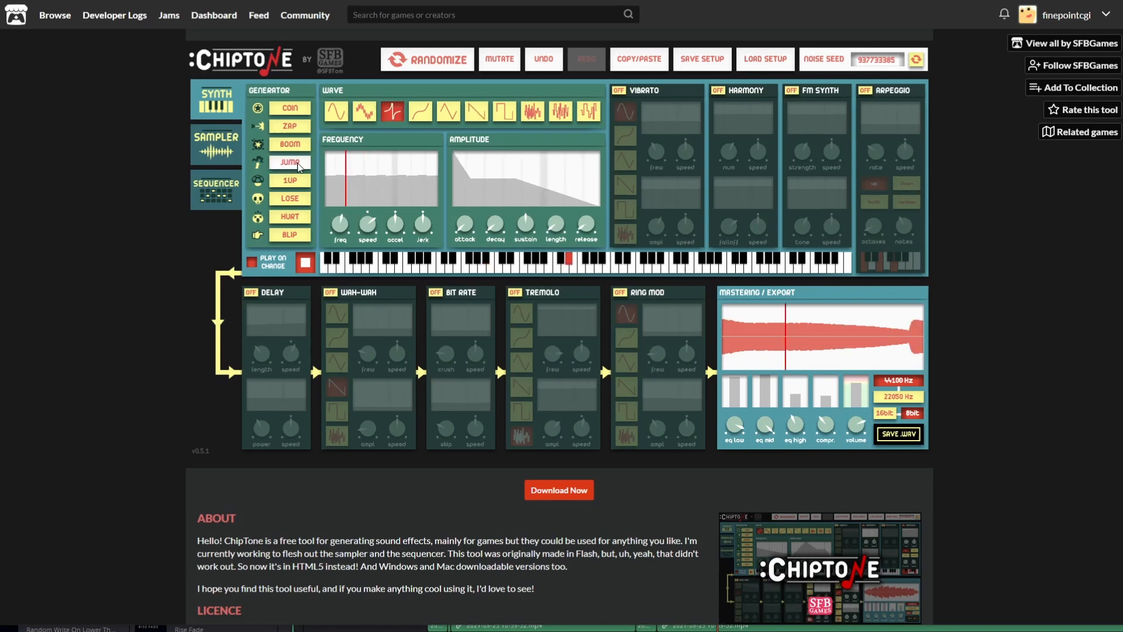
left_click(336, 111)
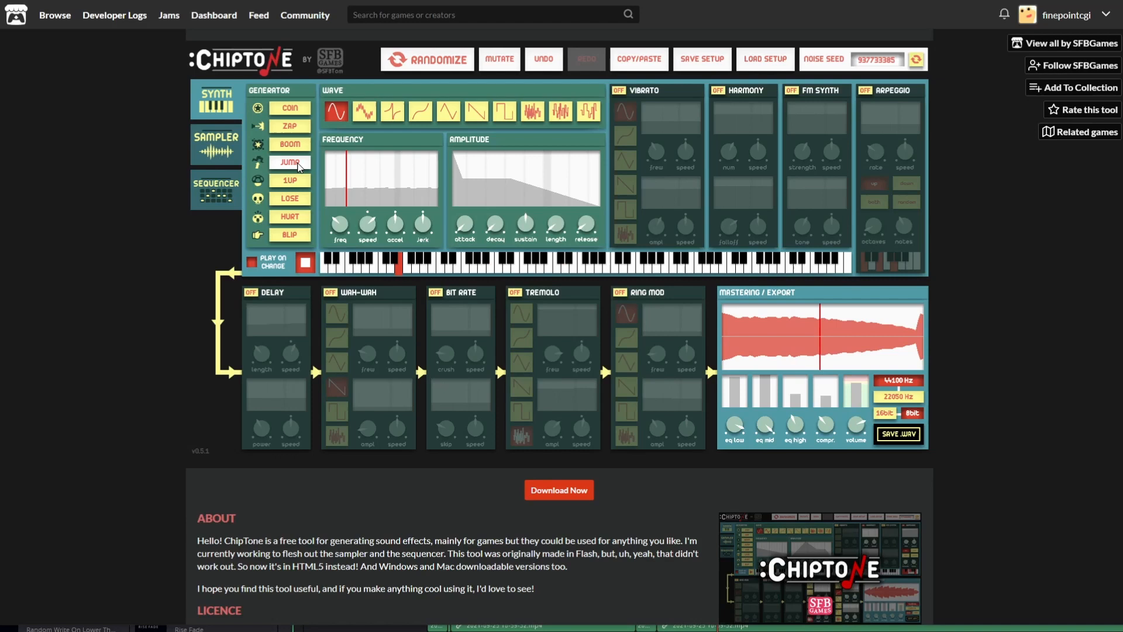
left_click(393, 111)
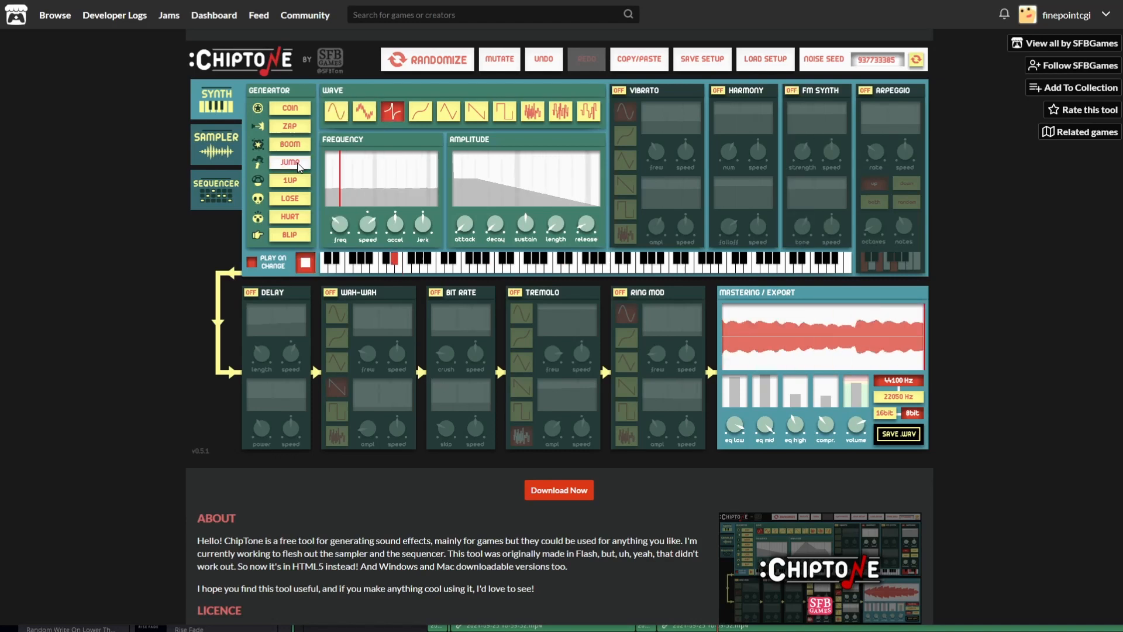
left_click(420, 111)
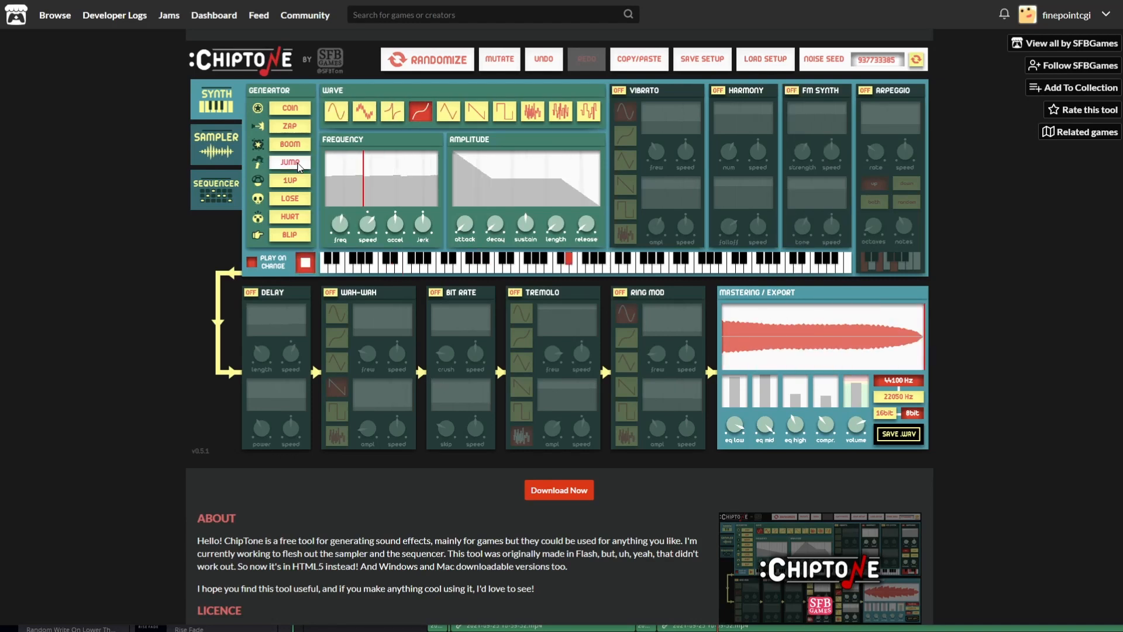
left_click(289, 180)
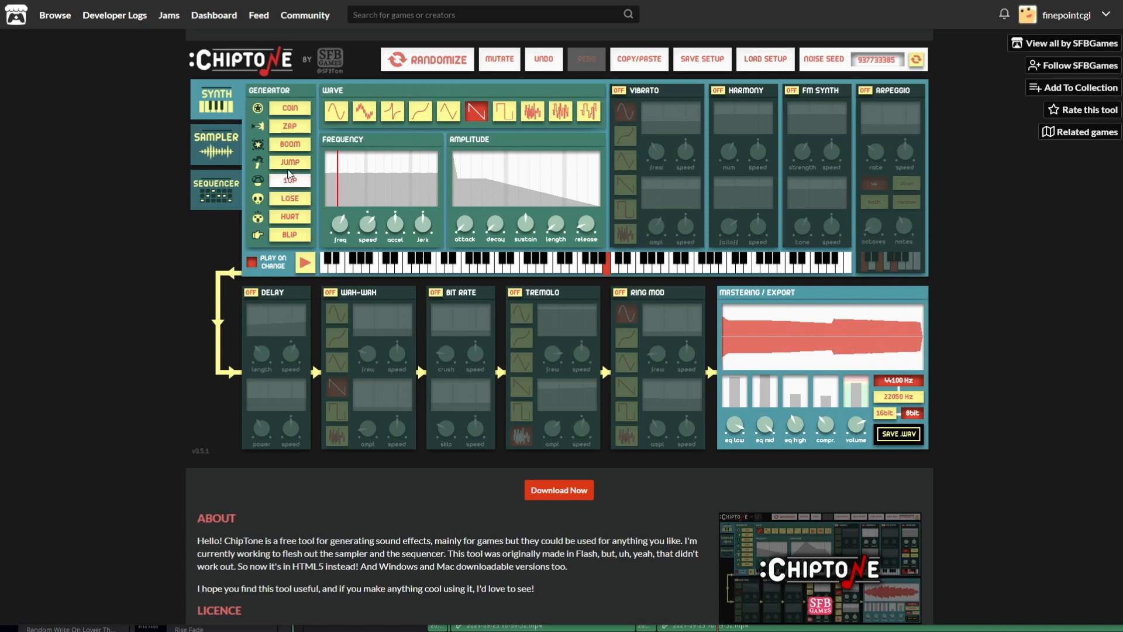
left_click(289, 180)
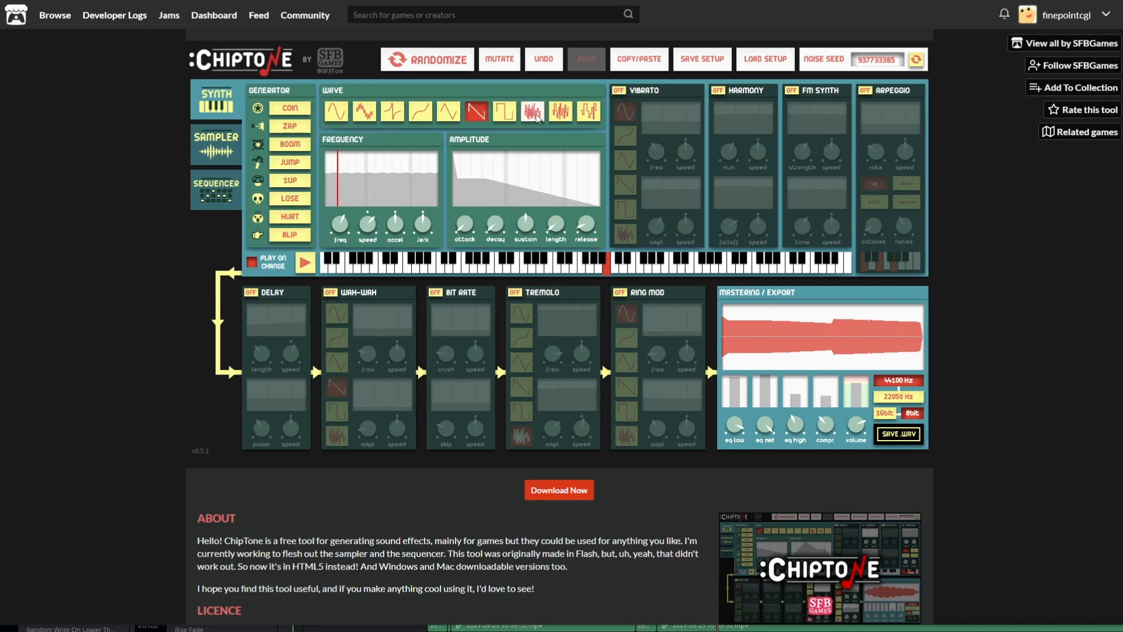
Audition two other base wave shapes on the sound and nudge its sustain length
left_click(504, 112)
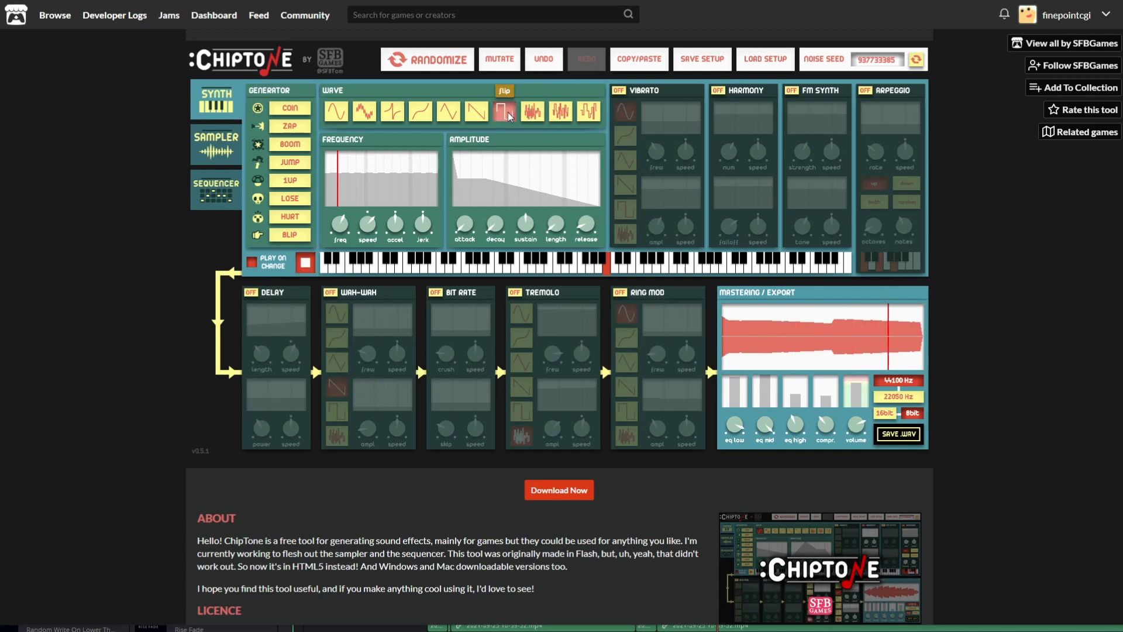
left_click(362, 112)
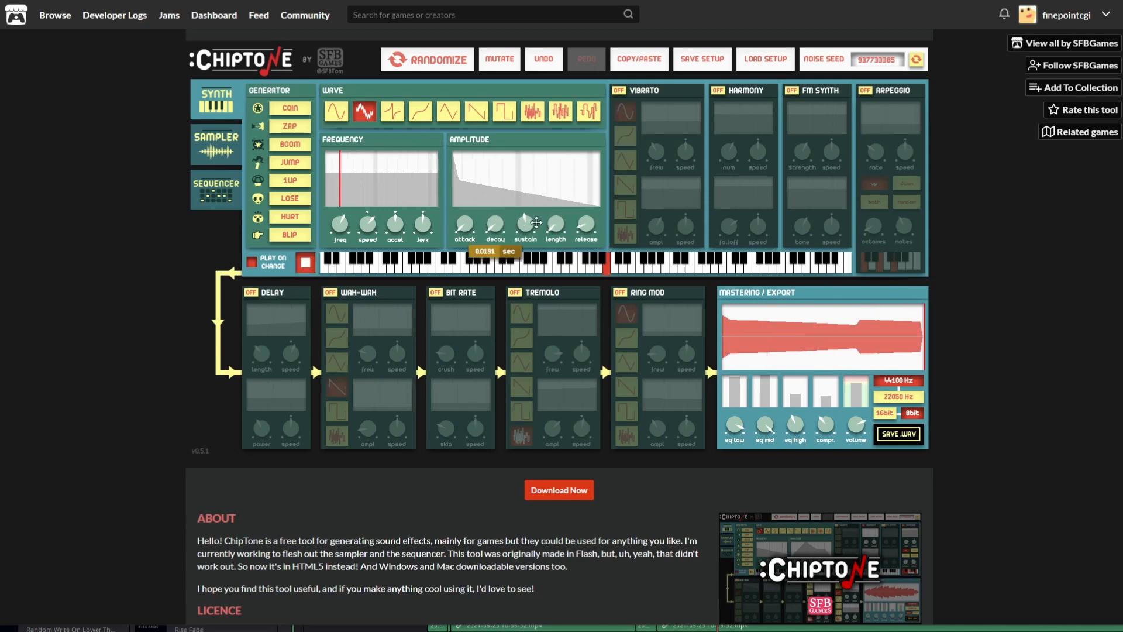
left_click(304, 263)
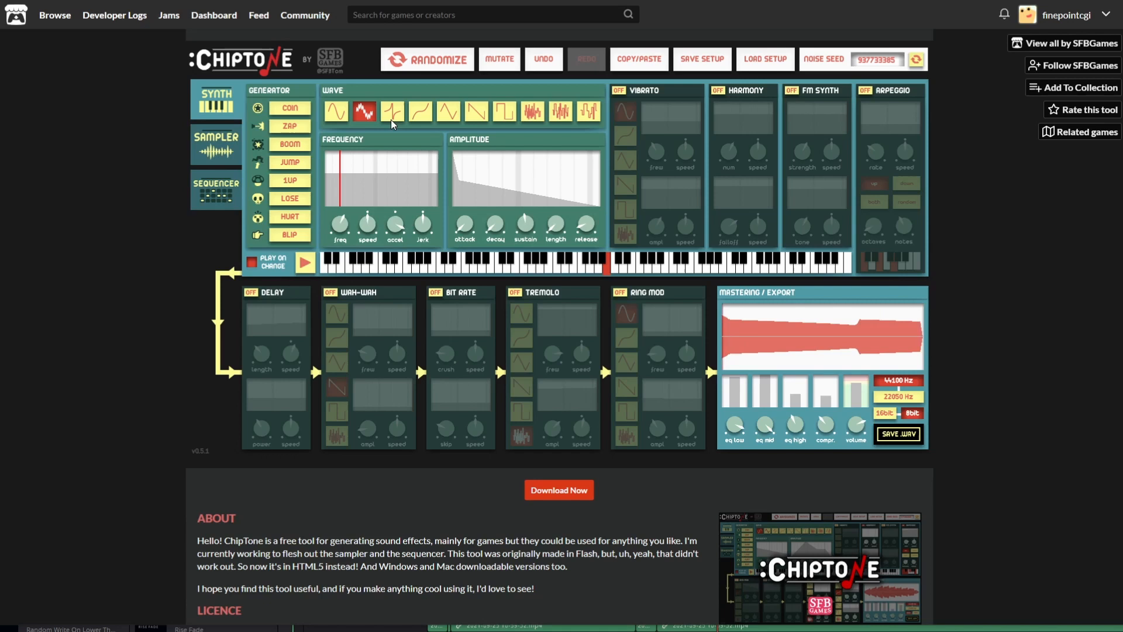
mouse_move(331, 135)
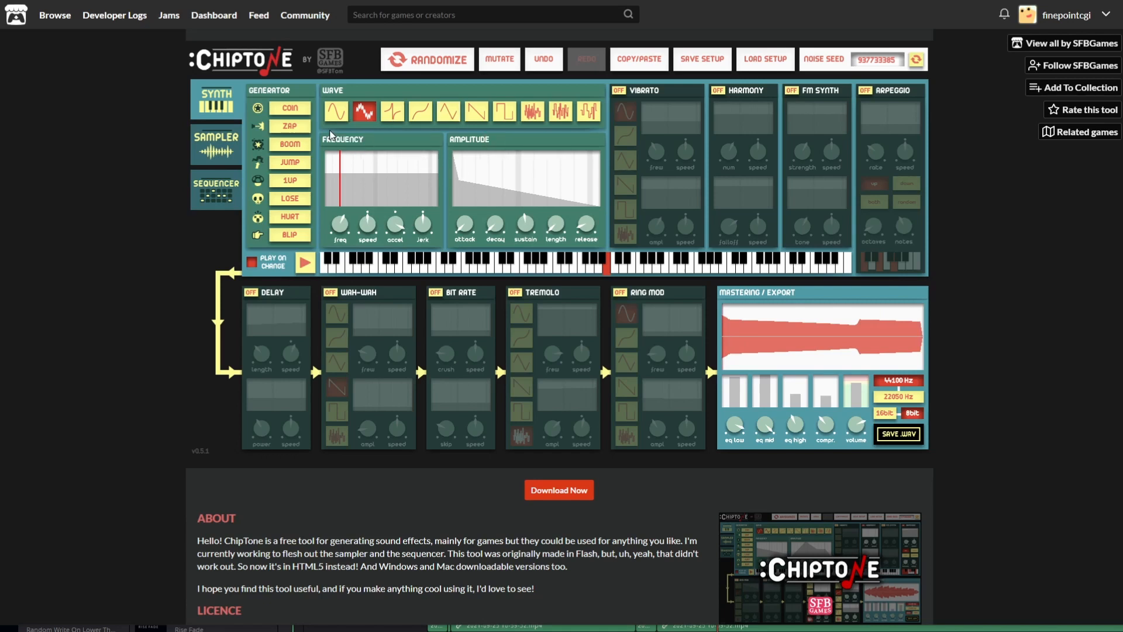
Try random Boom, Lose and Hurt presets, then give the sound the harsher fourth wave shape
left_click(289, 144)
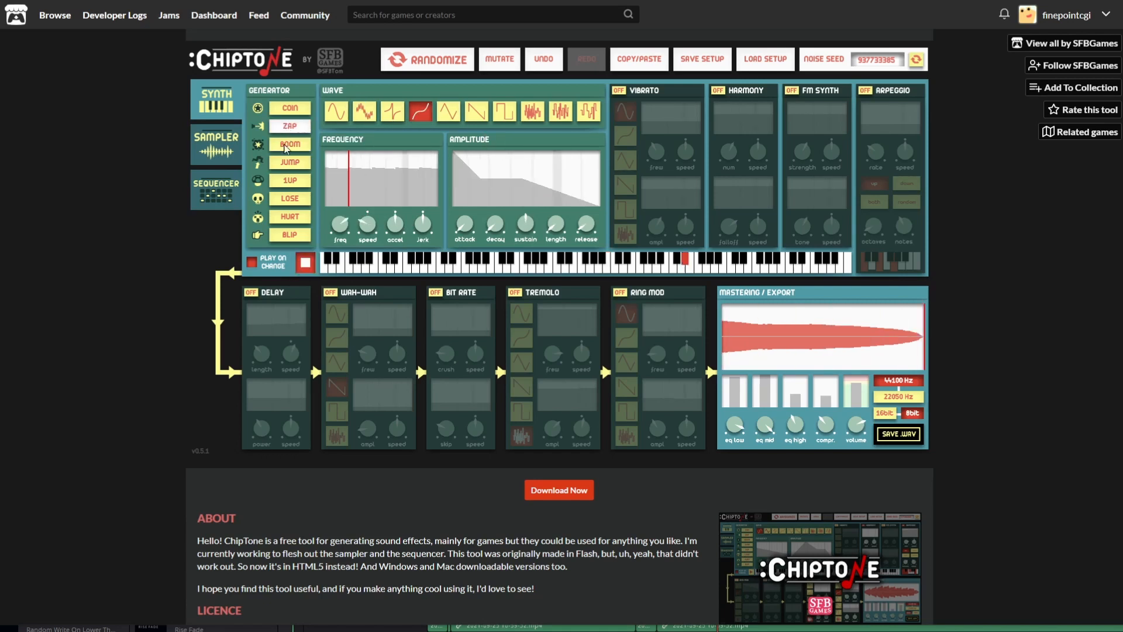
left_click(289, 199)
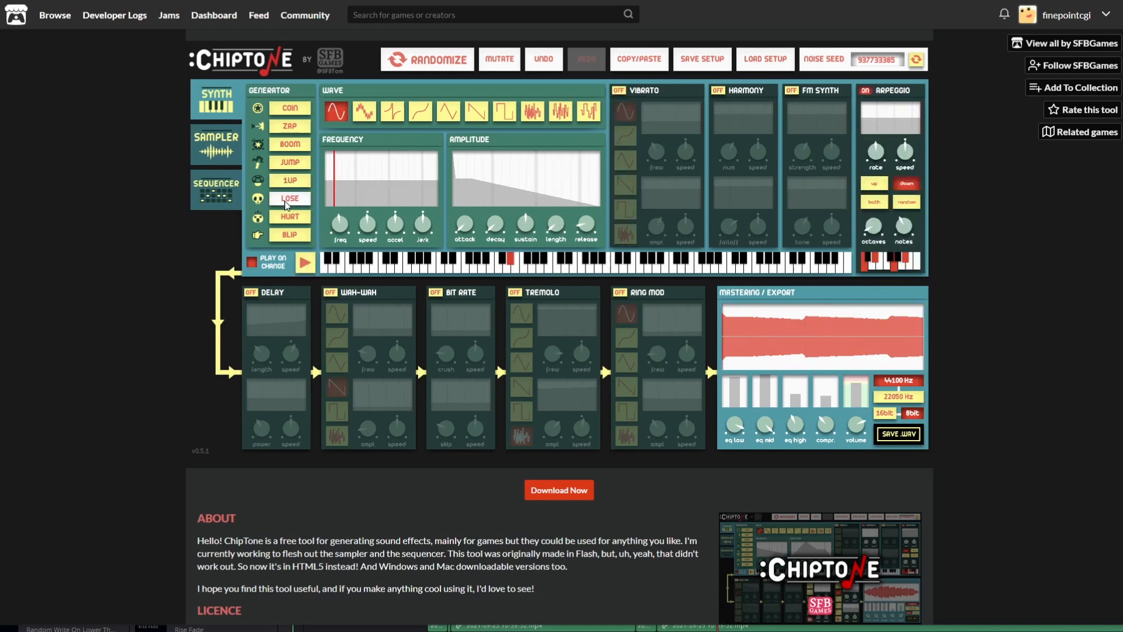
left_click(289, 217)
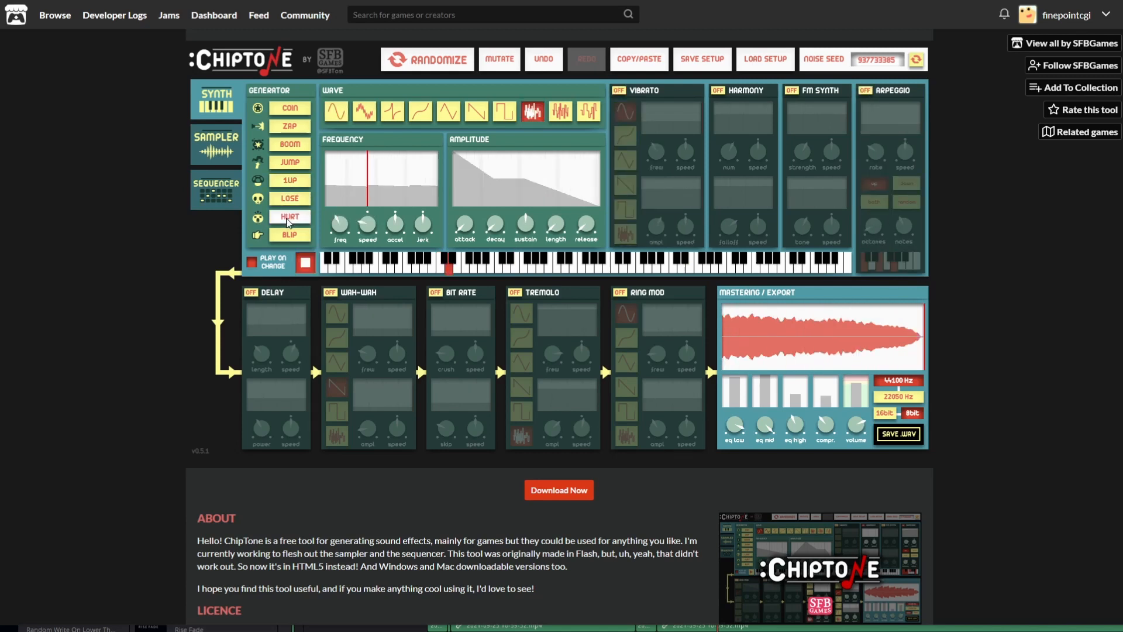
left_click(475, 112)
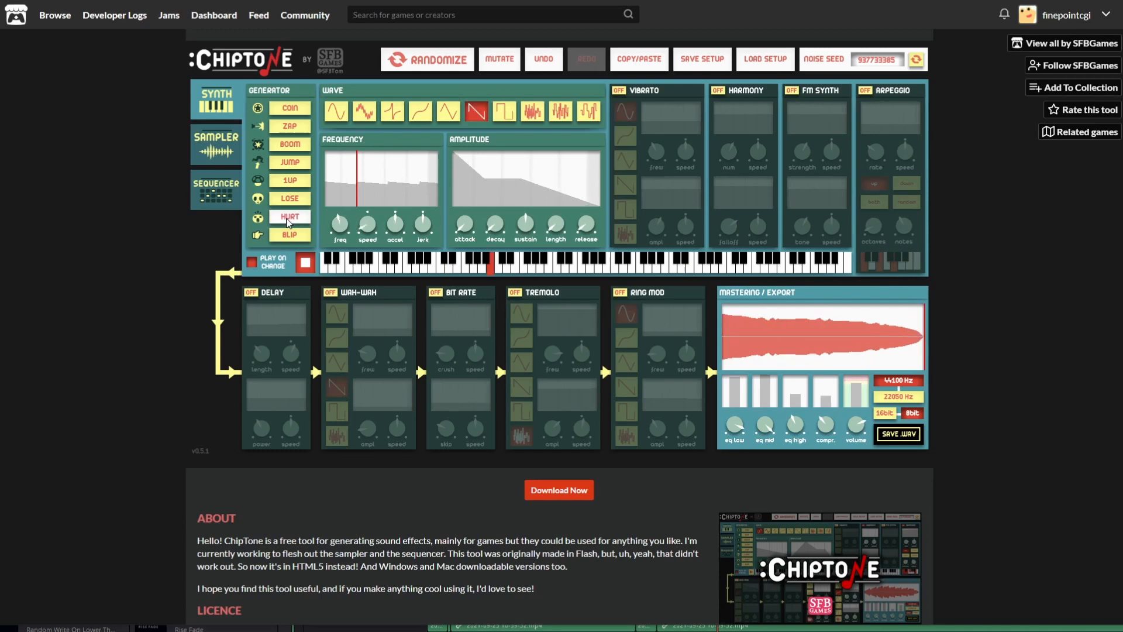
left_click(531, 111)
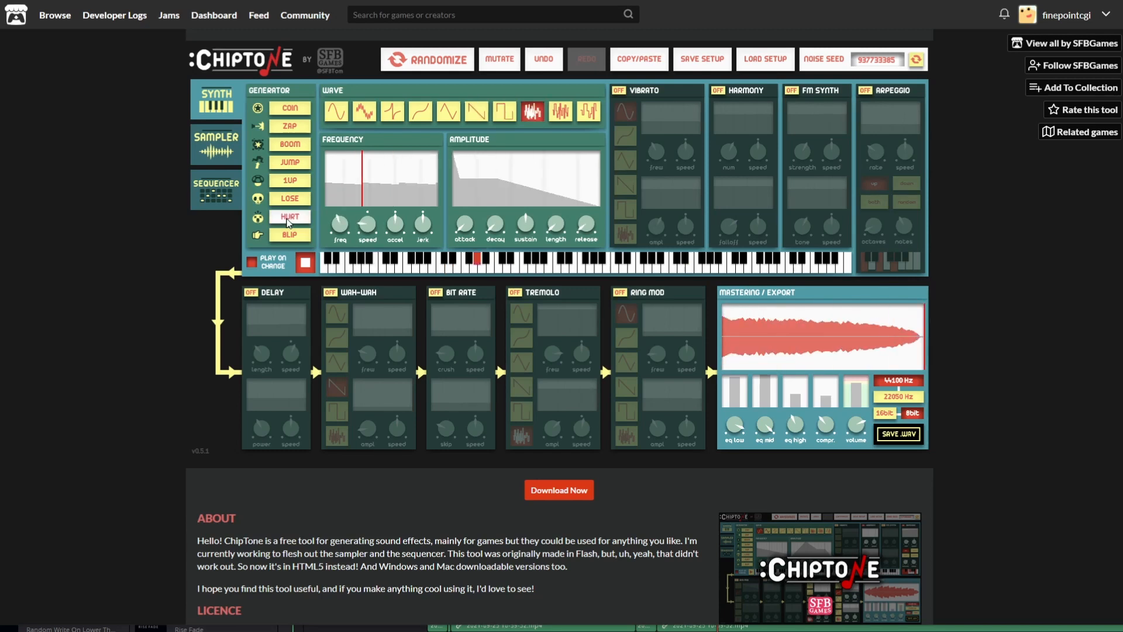
left_click(476, 111)
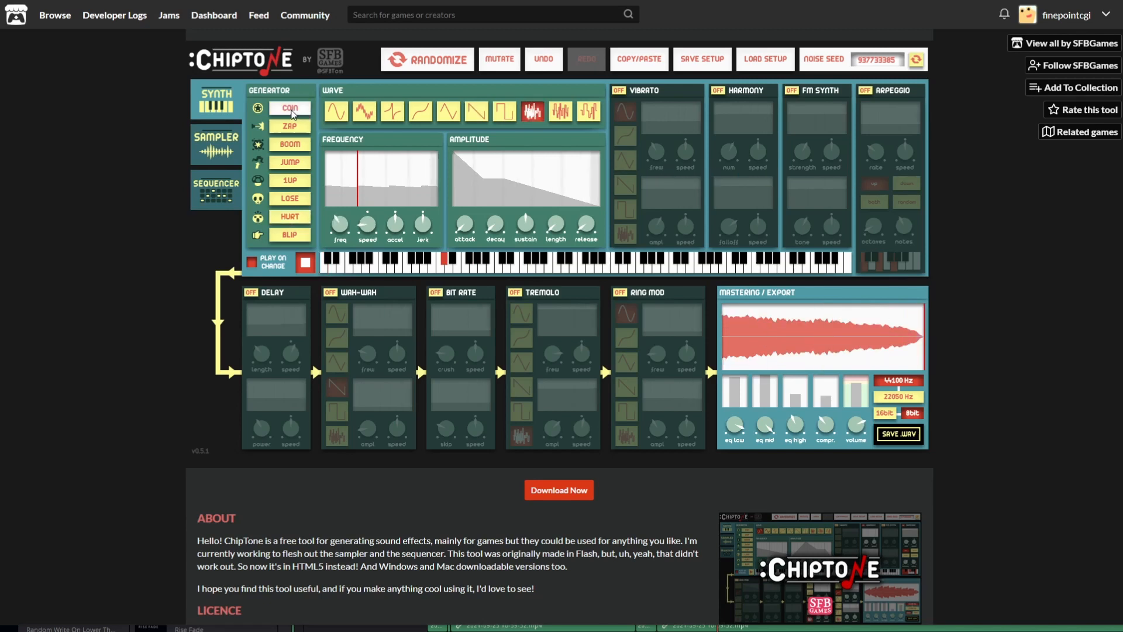
Switch the Arpeggio module on and preview the sound at a lower base note
left_click(864, 90)
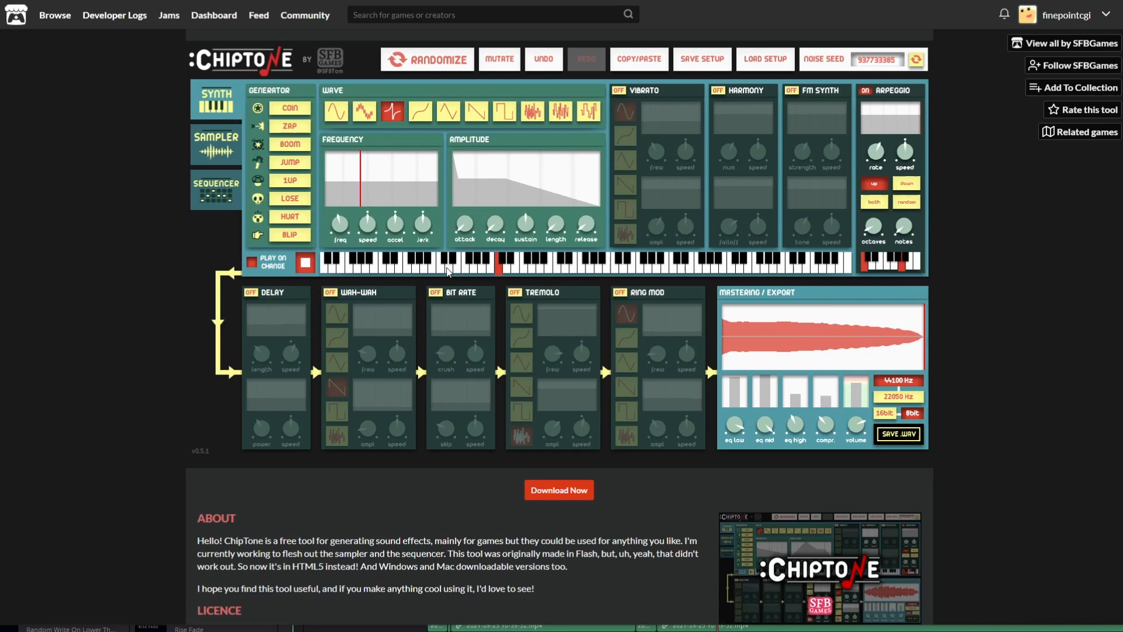
left_click(405, 263)
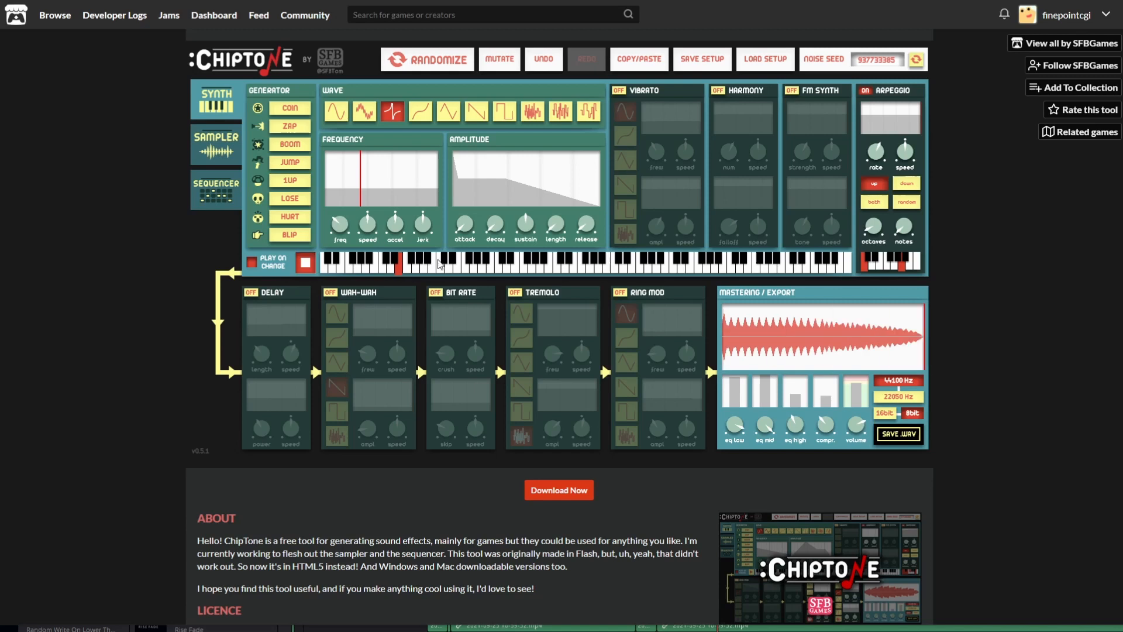
mouse_move(818, 177)
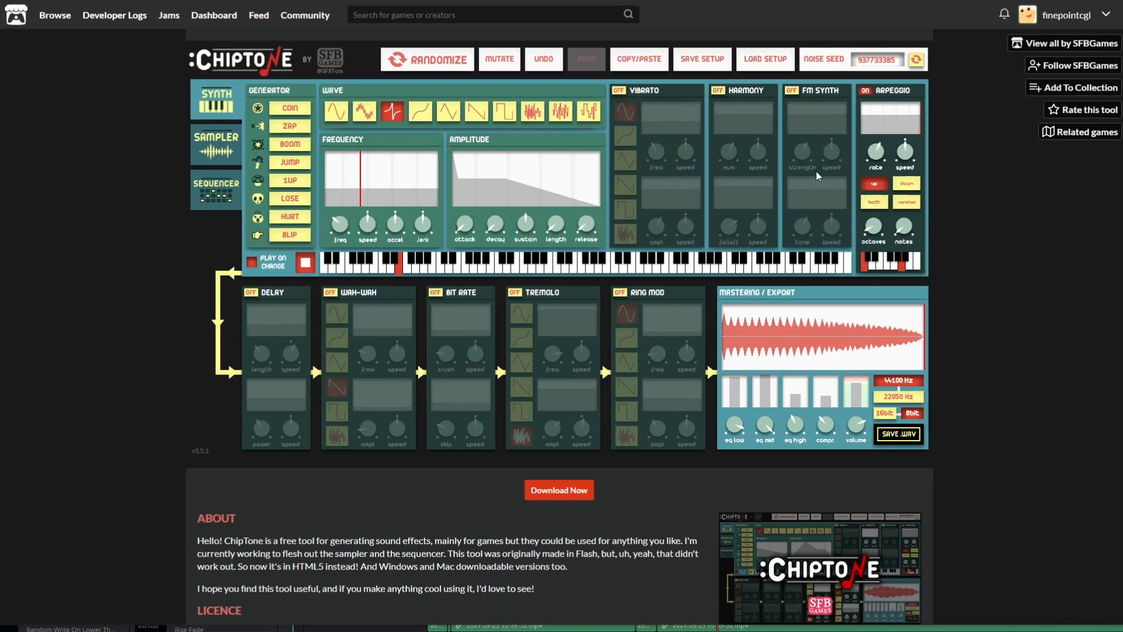
mouse_move(372, 226)
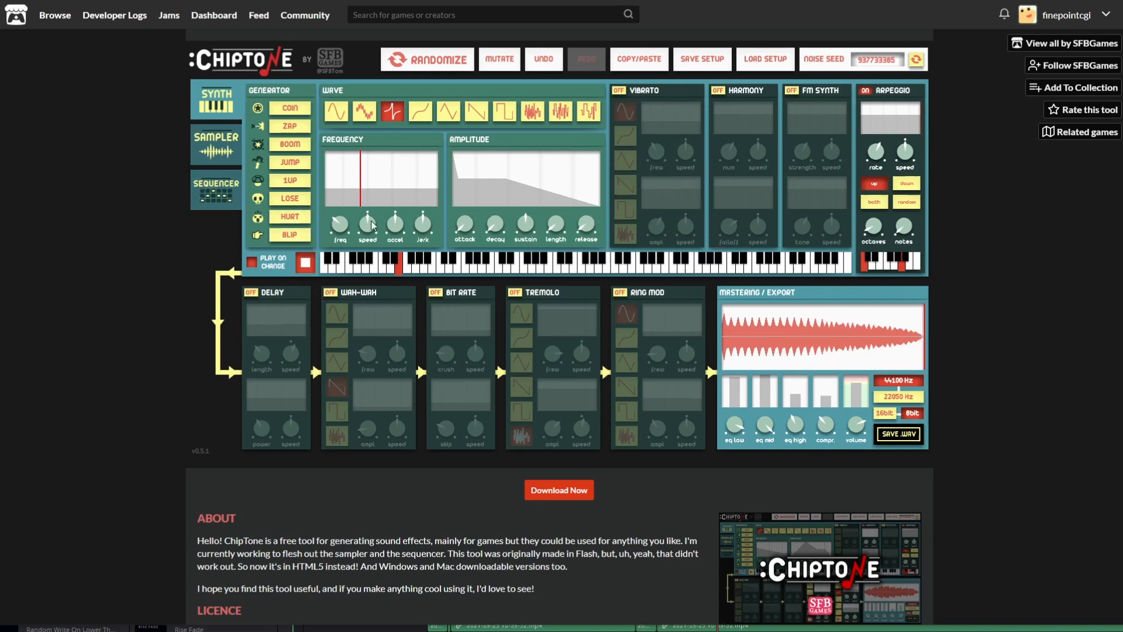
mouse_move(471, 201)
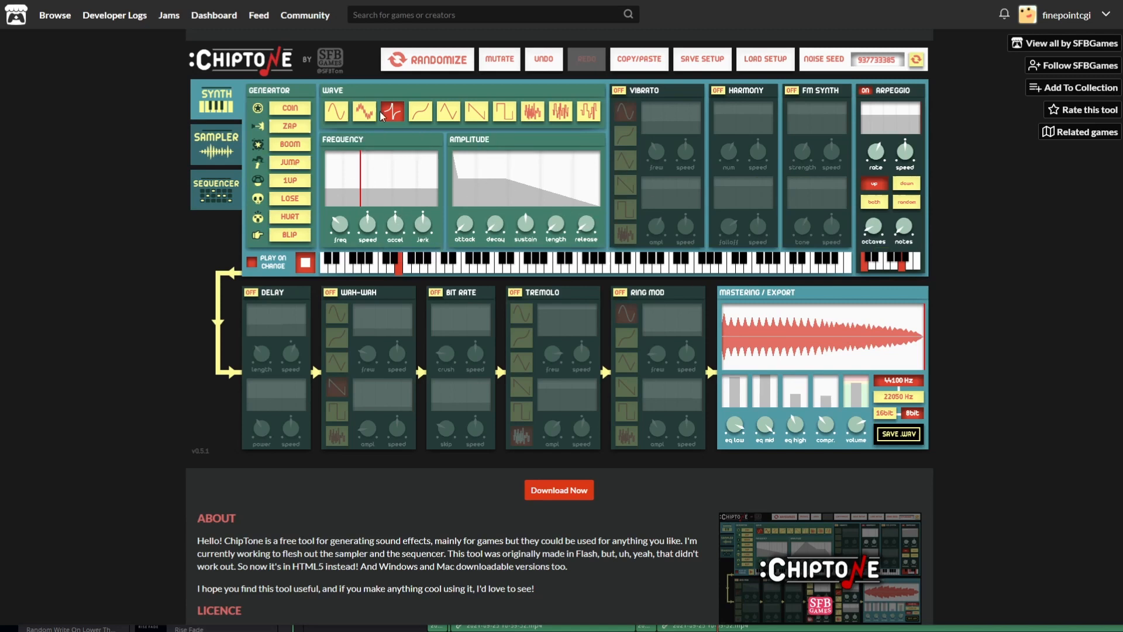
mouse_move(408, 228)
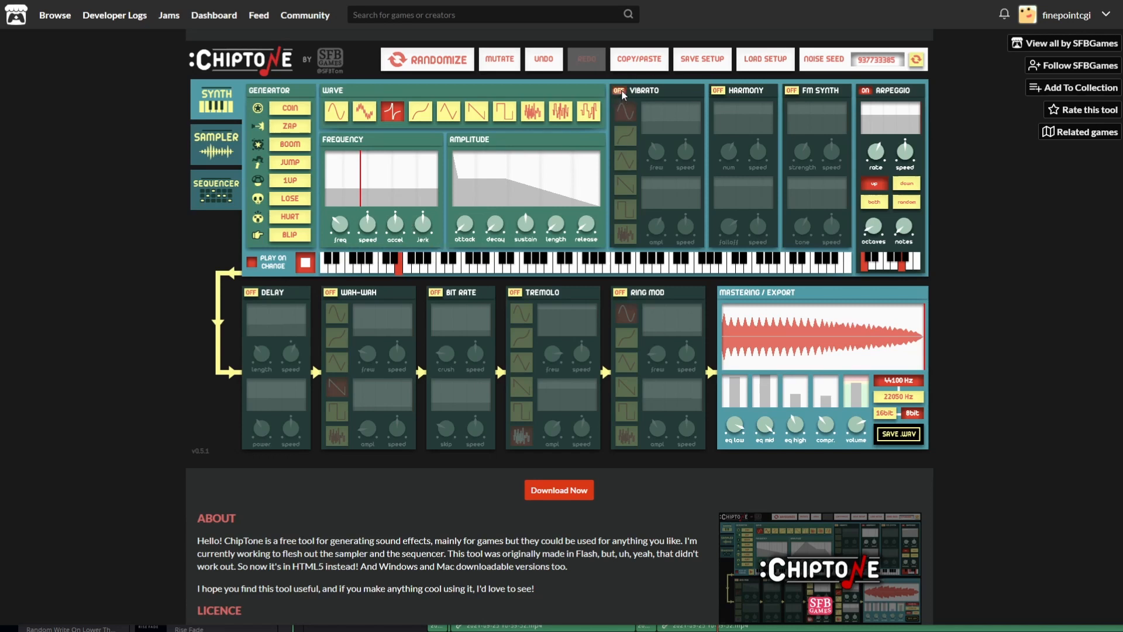
Audition Vibrato, Harmony and FM Synth on the sound and leave all three switched off
left_click(617, 90)
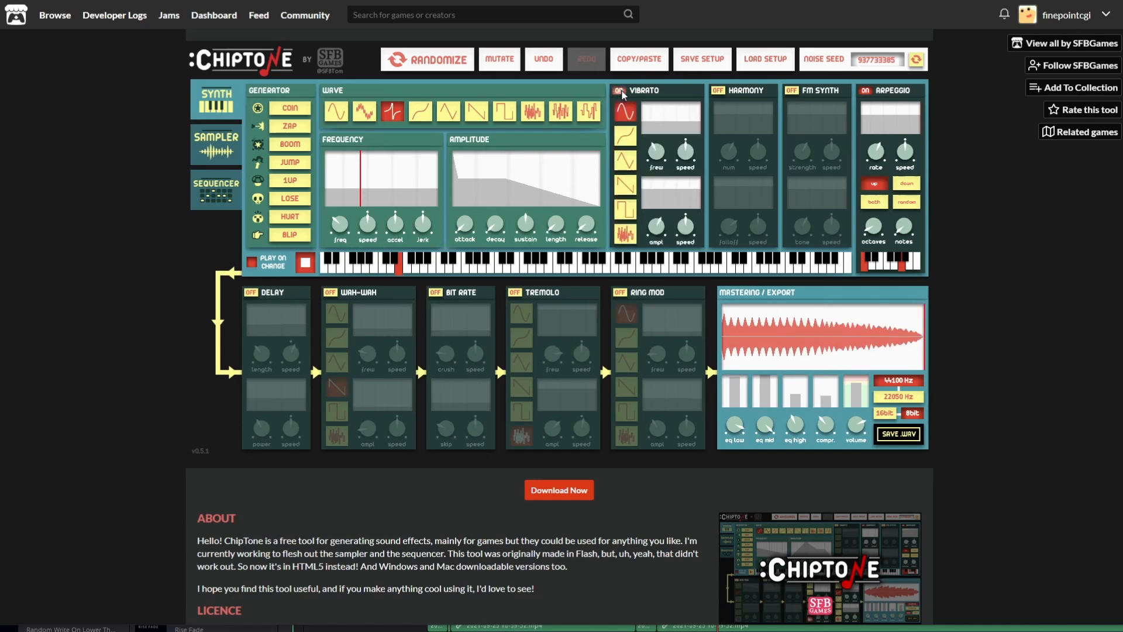
left_click(618, 90)
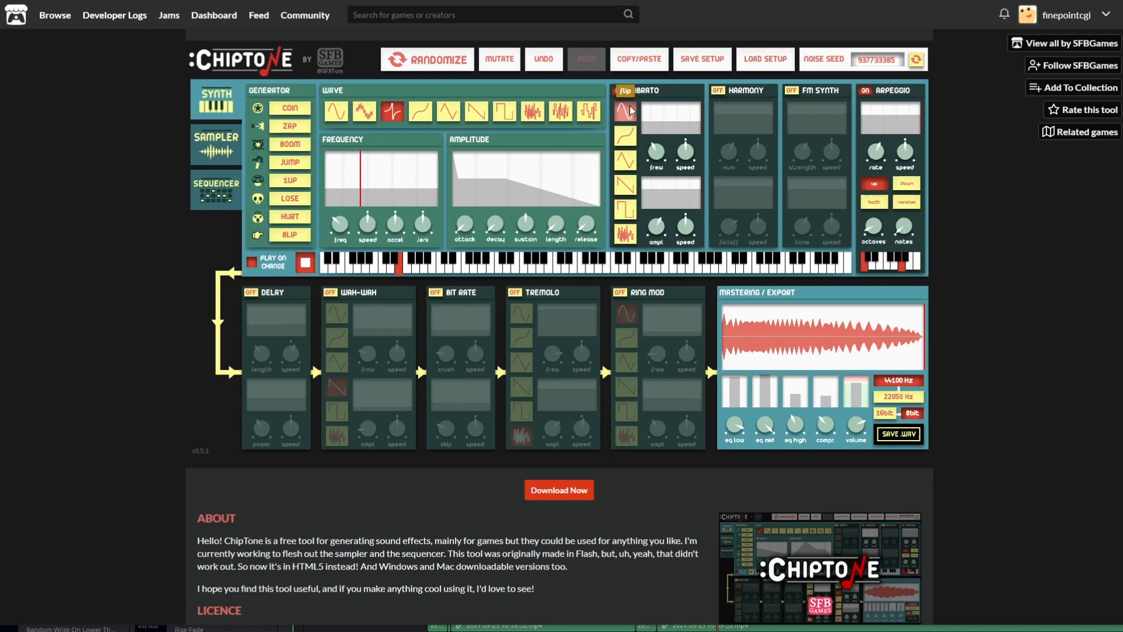
left_click(617, 90)
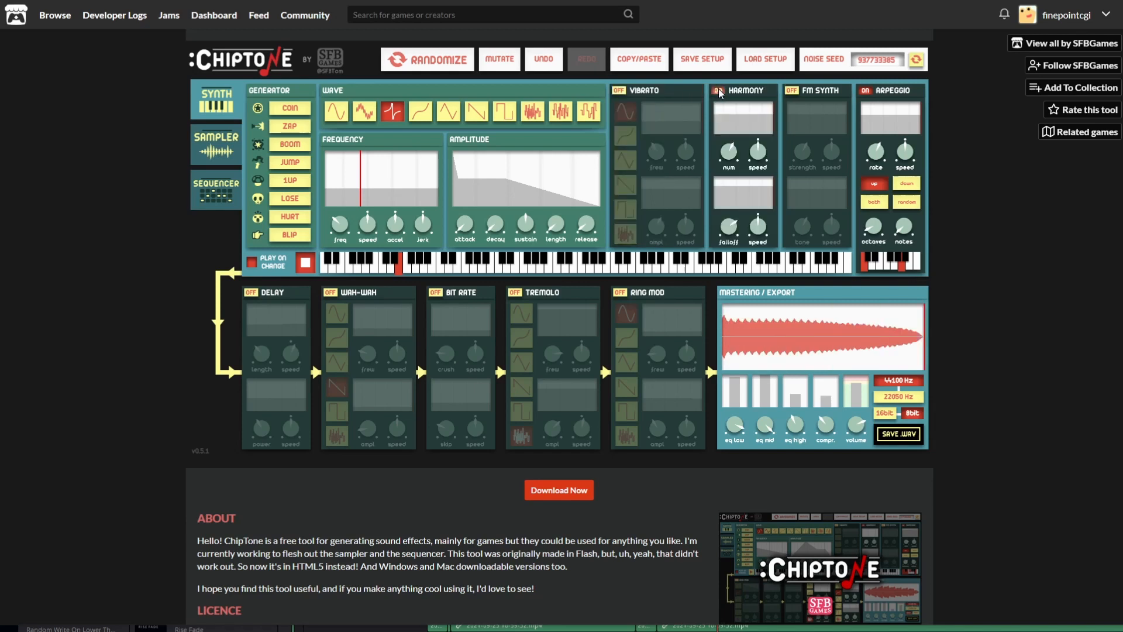
left_click(720, 91)
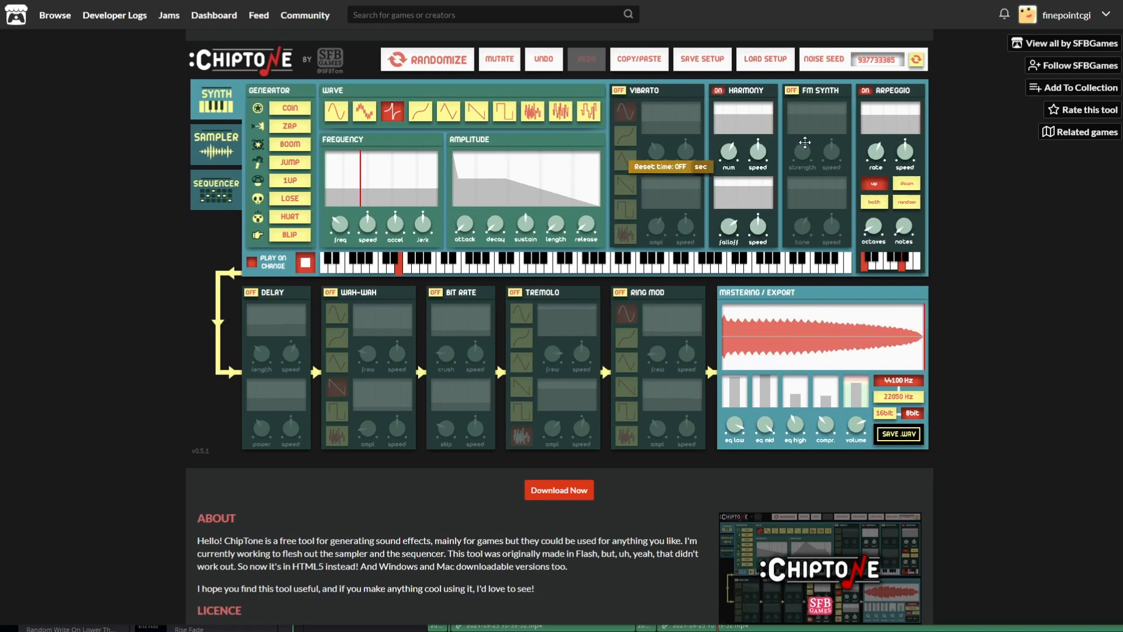
left_click(718, 92)
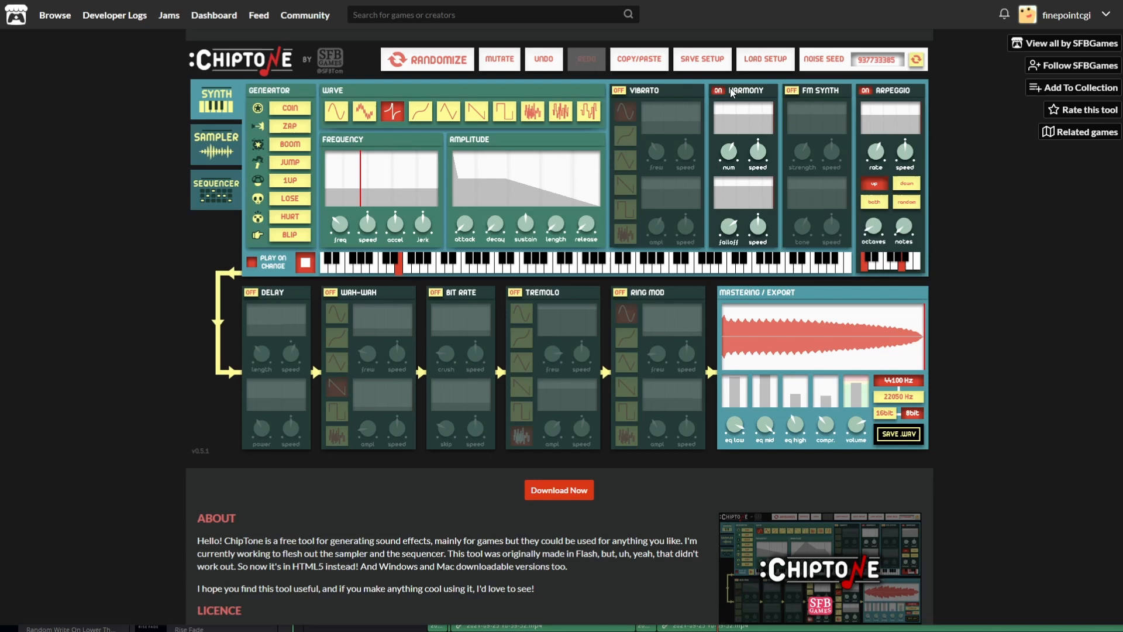
left_click(718, 91)
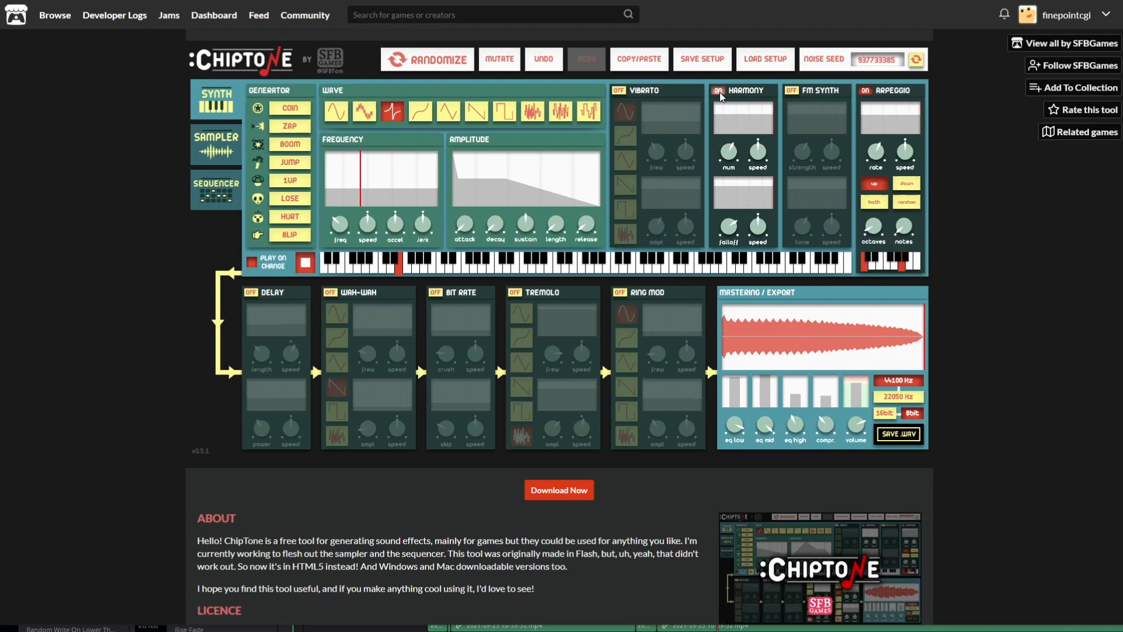
left_click(717, 91)
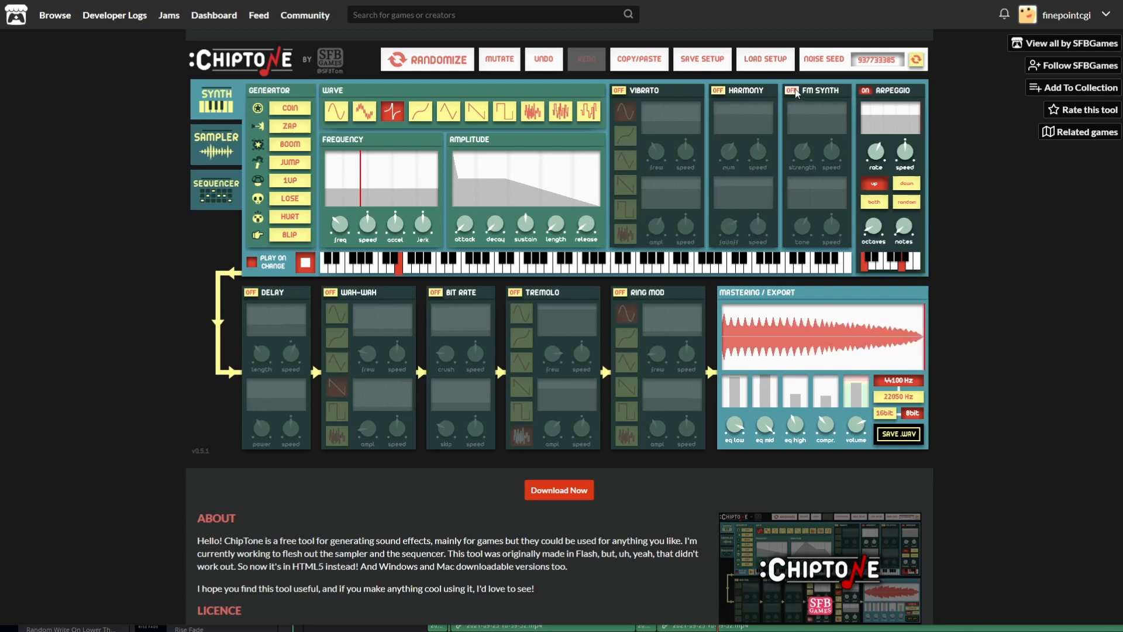
left_click(791, 91)
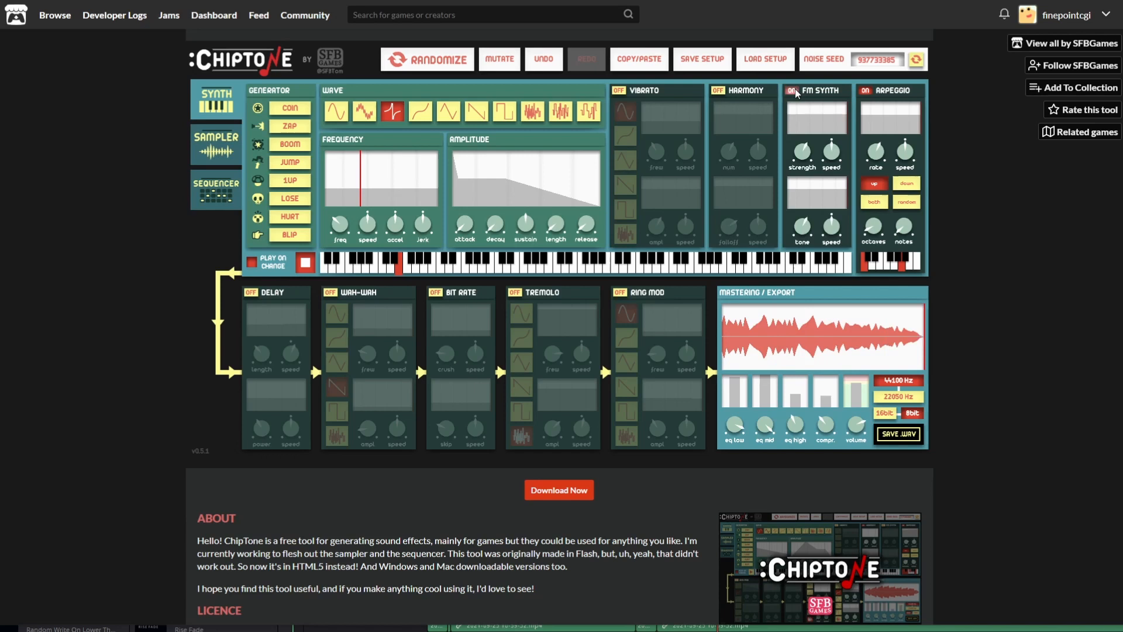
left_click(791, 90)
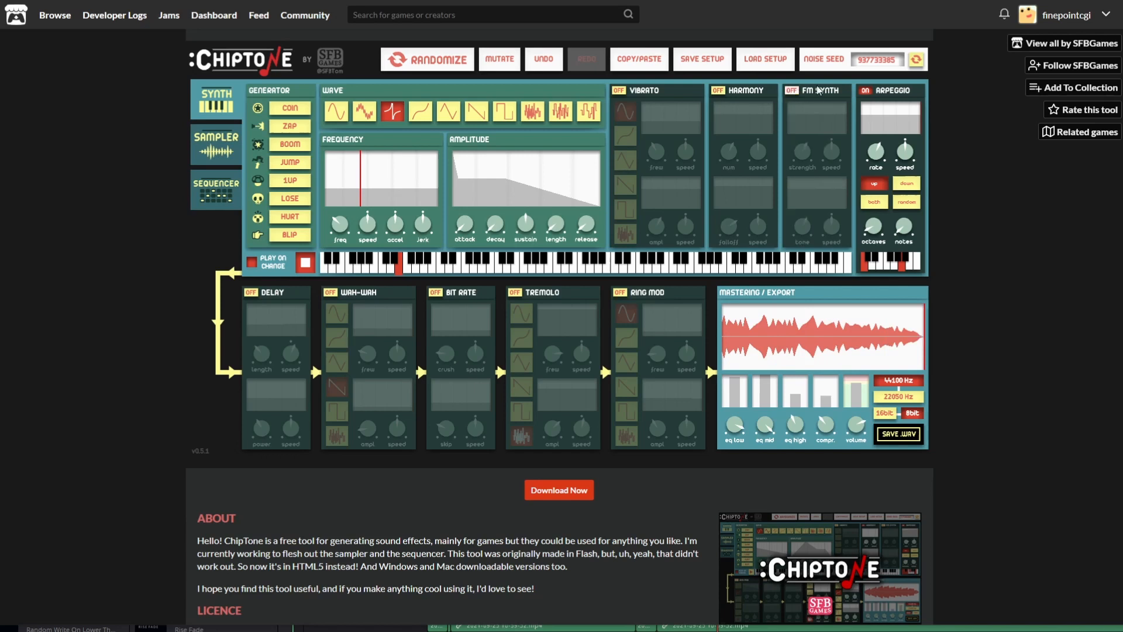
Compare the sound without Arpeggio, turn it back on and retune its pattern notes and note count
left_click(866, 90)
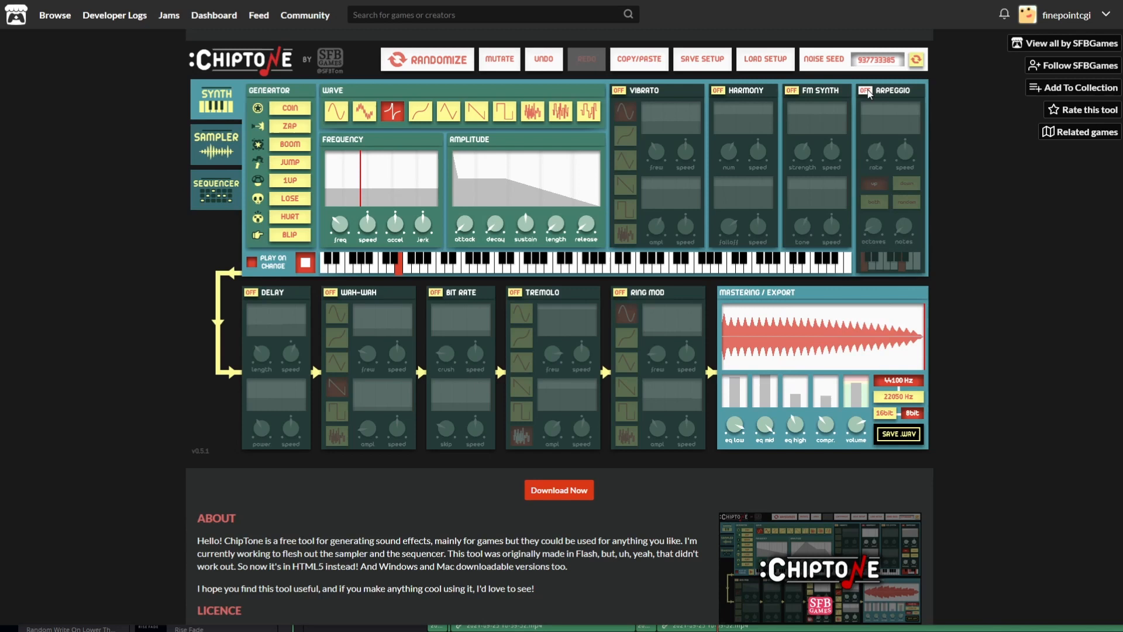
left_click(304, 263)
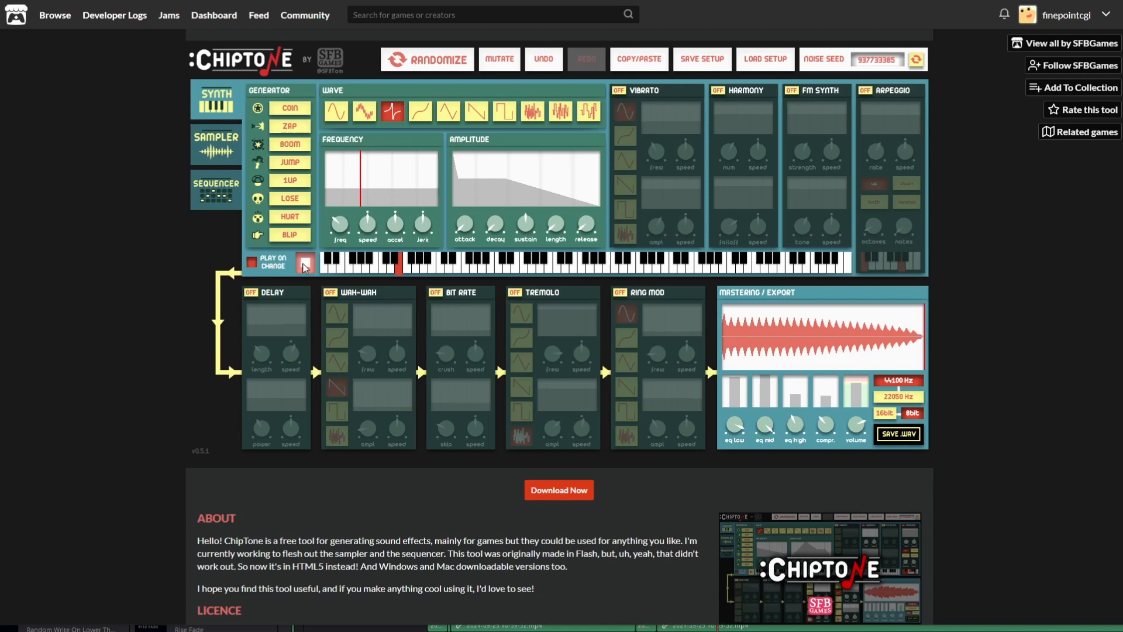
left_click(305, 263)
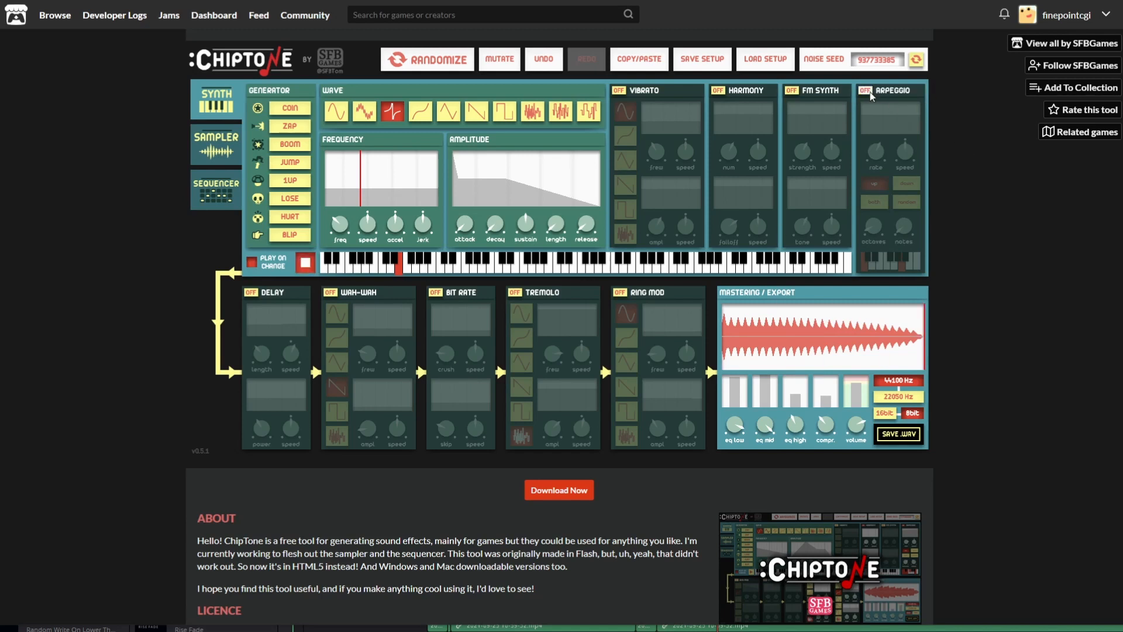
left_click(865, 90)
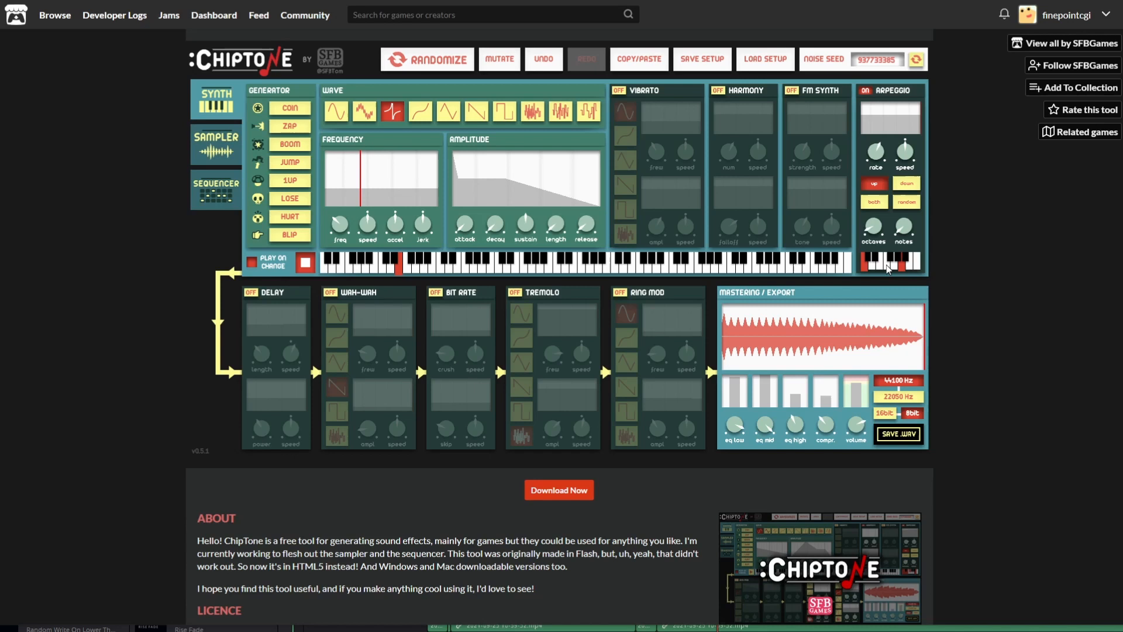
left_click(304, 263)
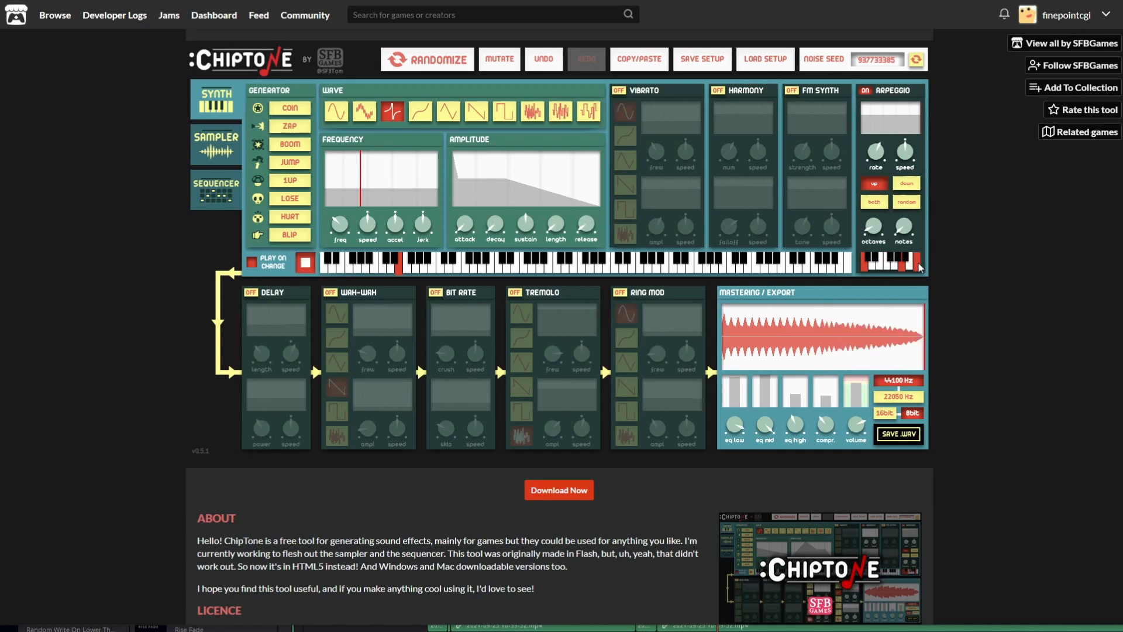
left_click(304, 263)
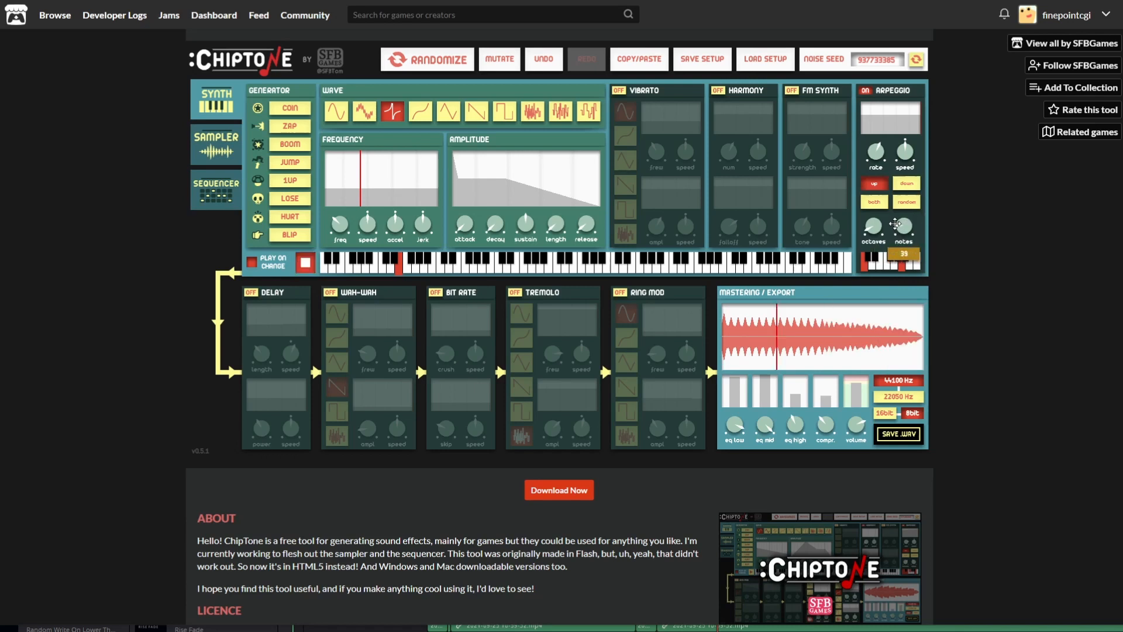
left_click(890, 264)
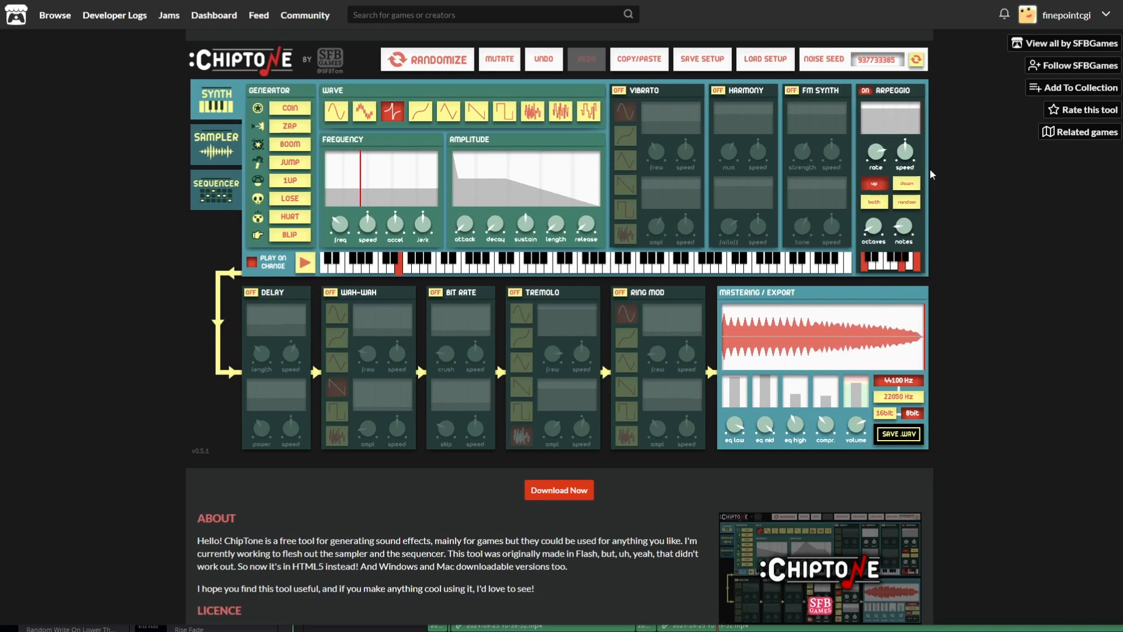
Adjust the Arpeggio speed and set it to run downward, previewing the result
left_click(305, 262)
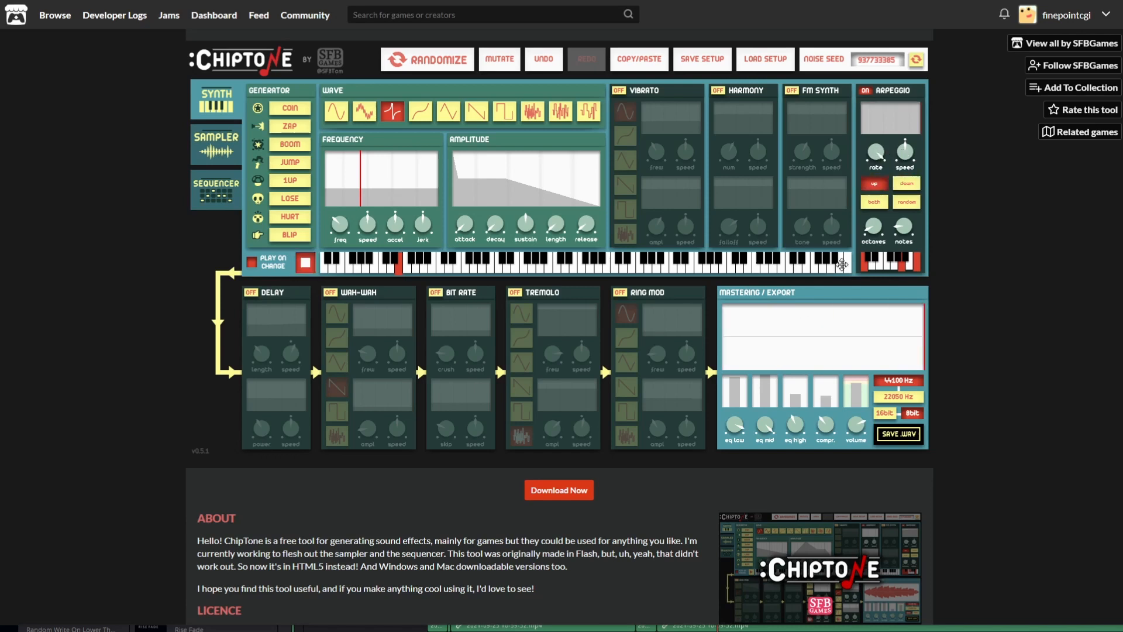
left_click(304, 262)
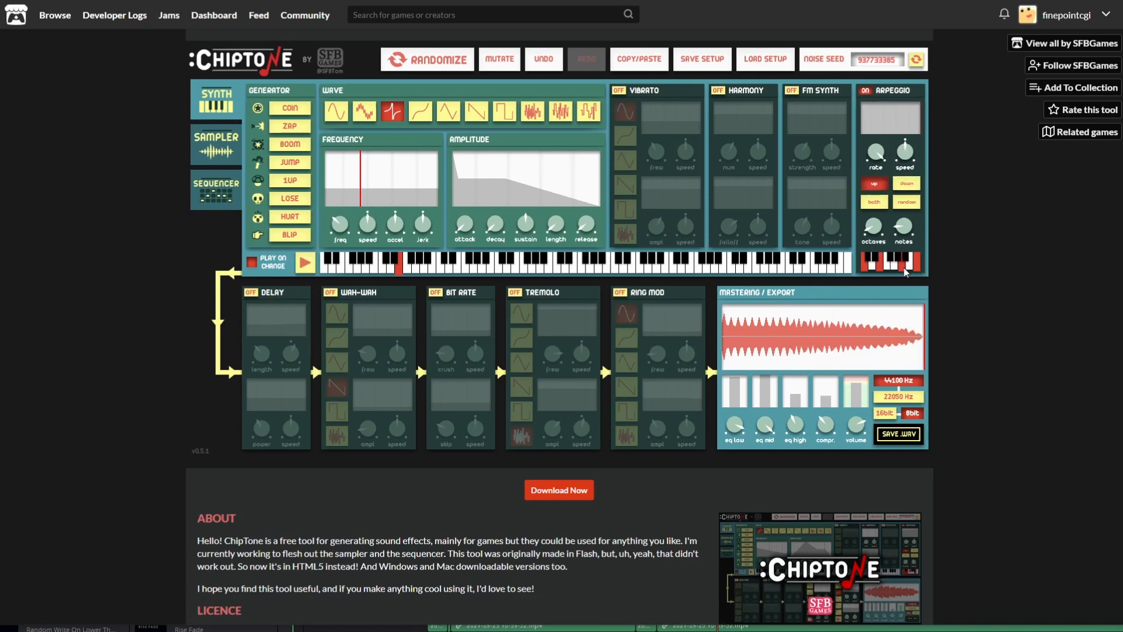
left_click(873, 184)
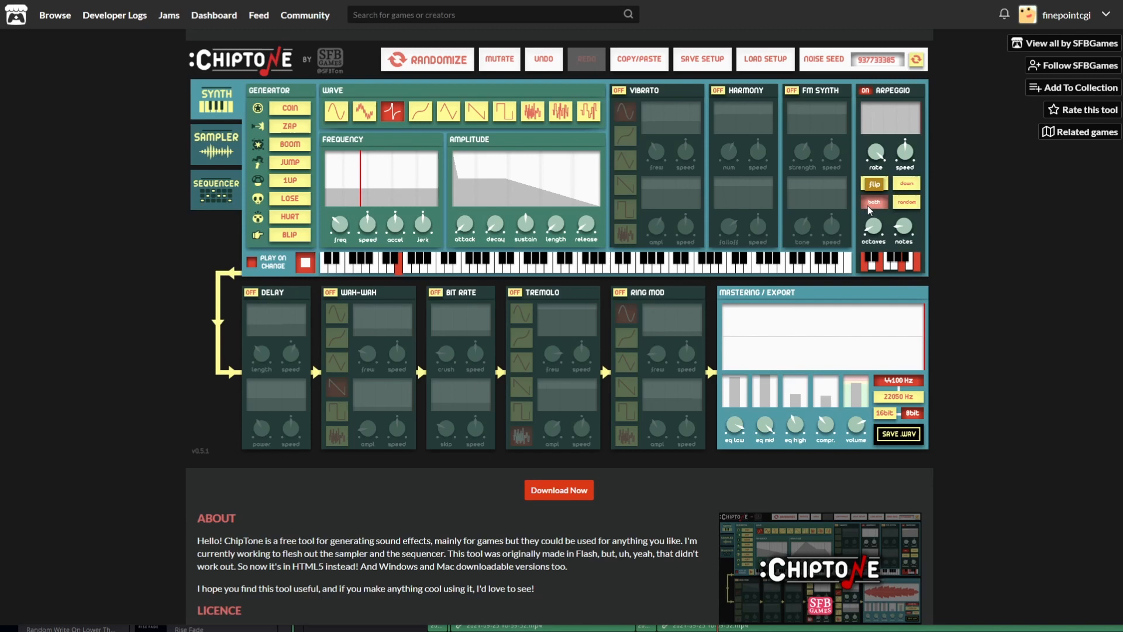
left_click(873, 184)
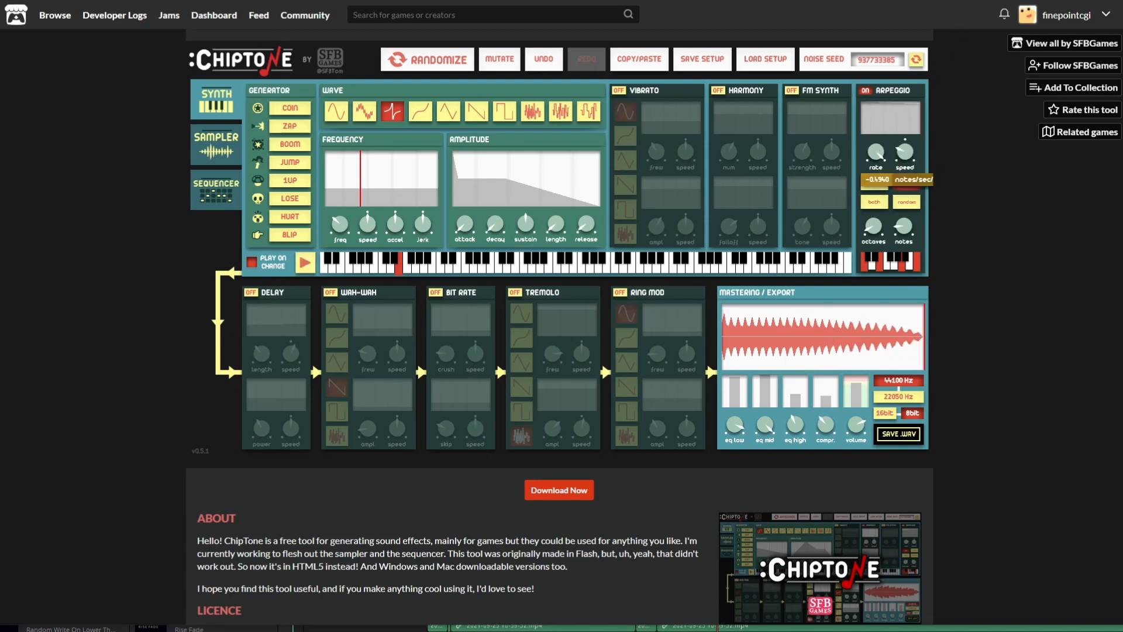
left_click(304, 263)
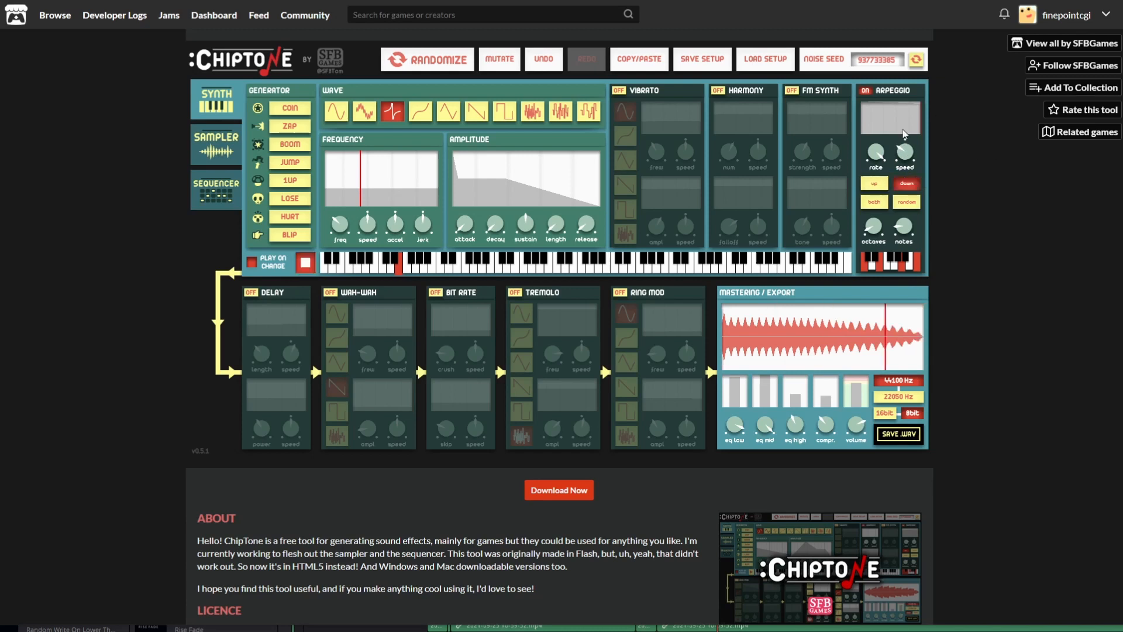
mouse_move(814, 168)
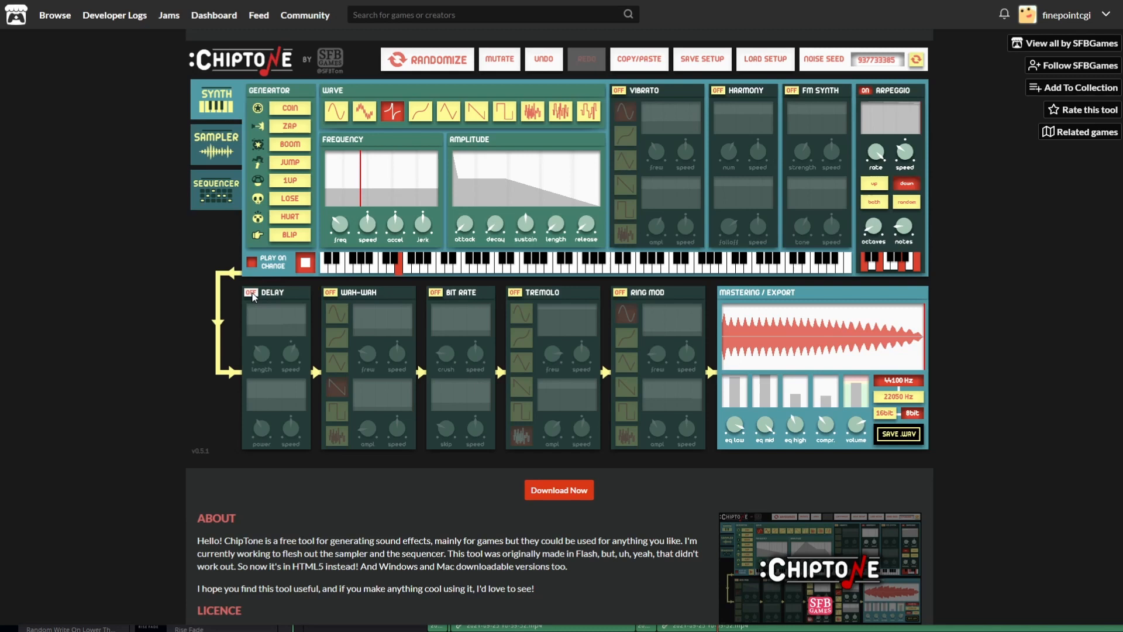
Audition the Delay and Wah-Wah effects on the lose sound and leave both off
left_click(252, 295)
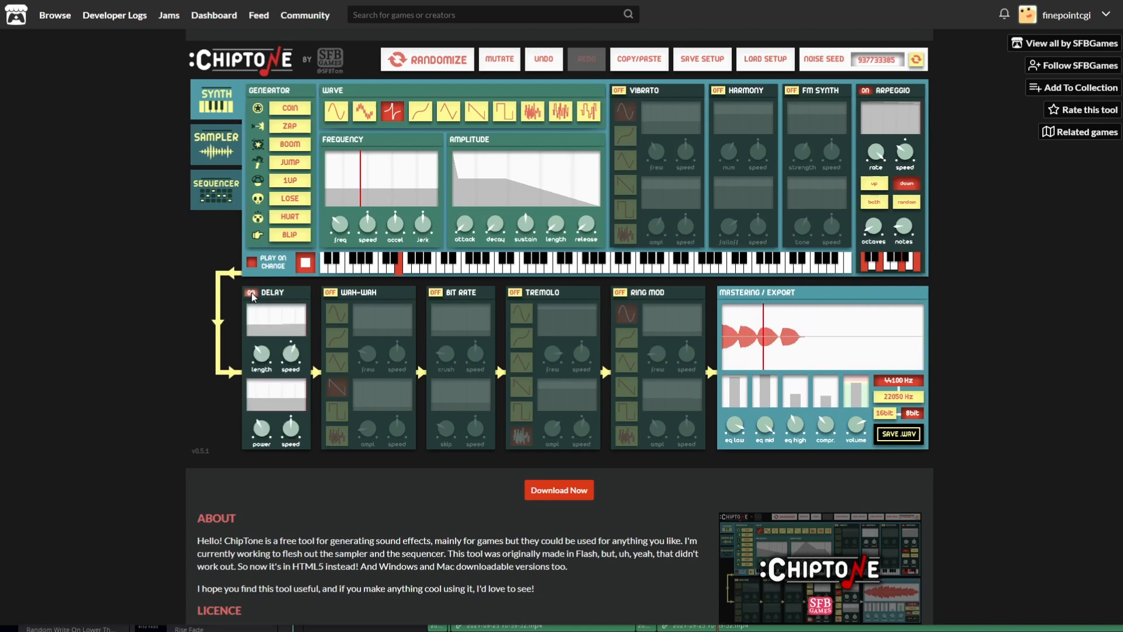
left_click(250, 294)
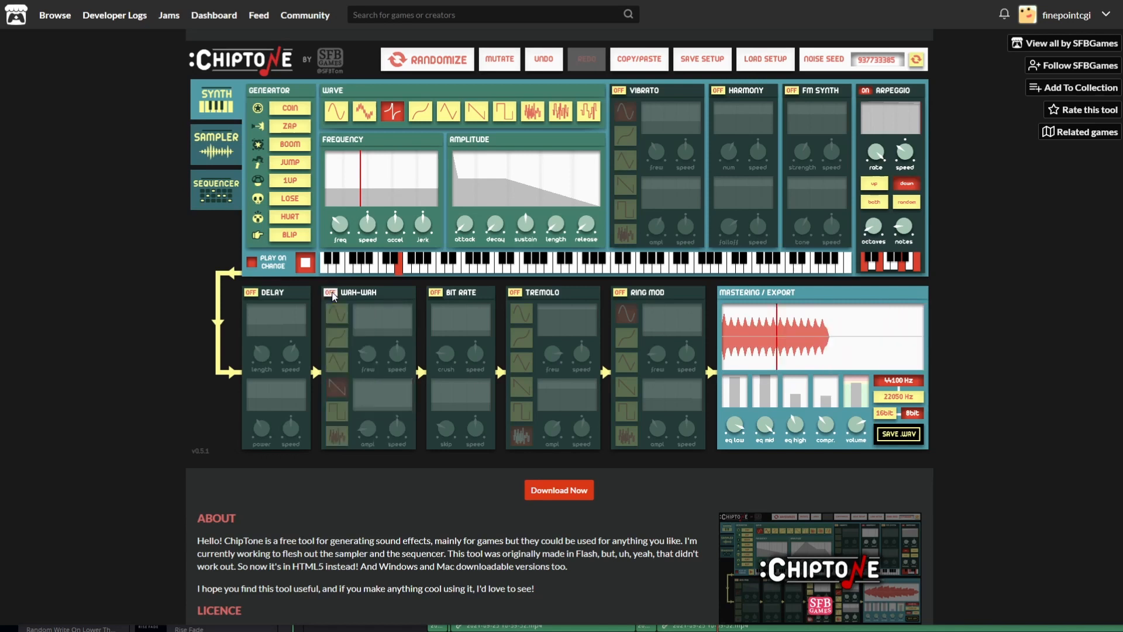
left_click(330, 292)
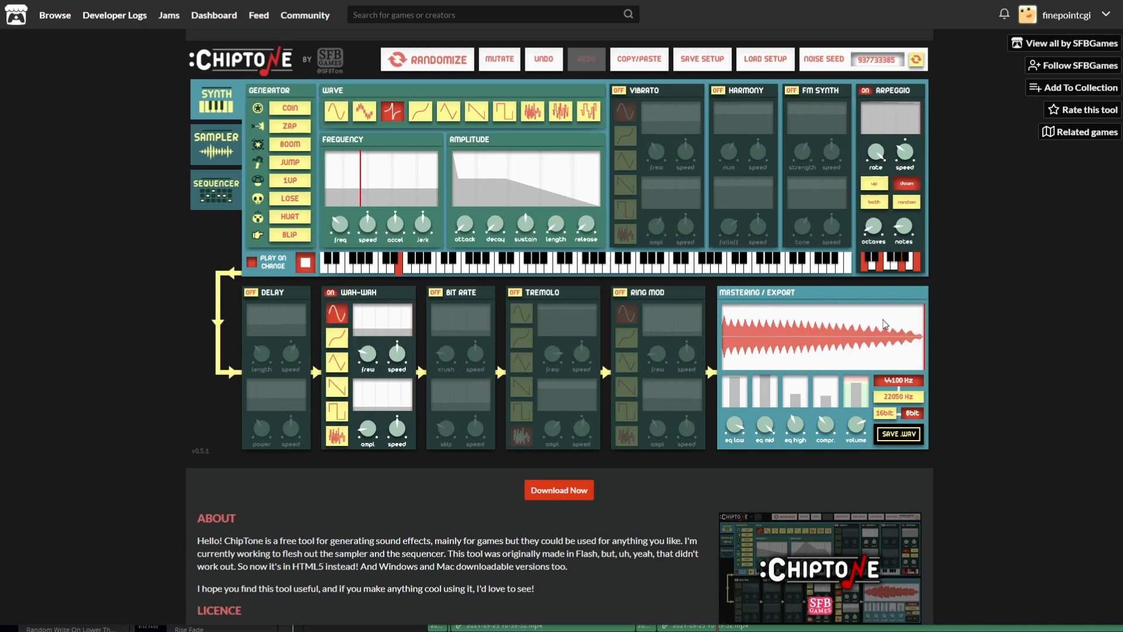
mouse_move(759, 359)
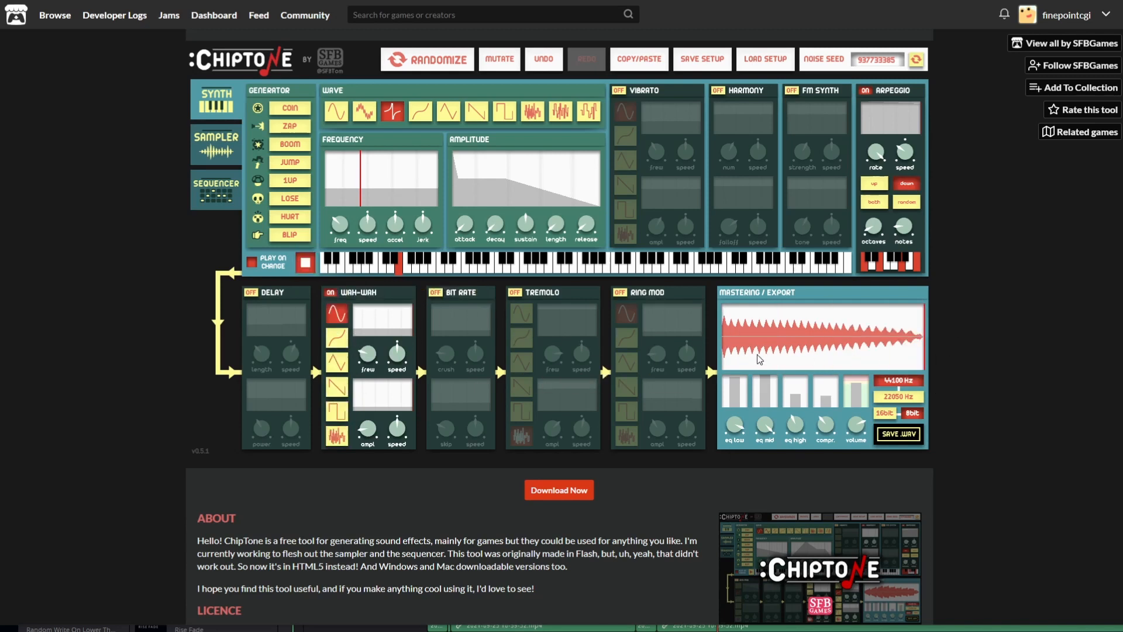
left_click(330, 293)
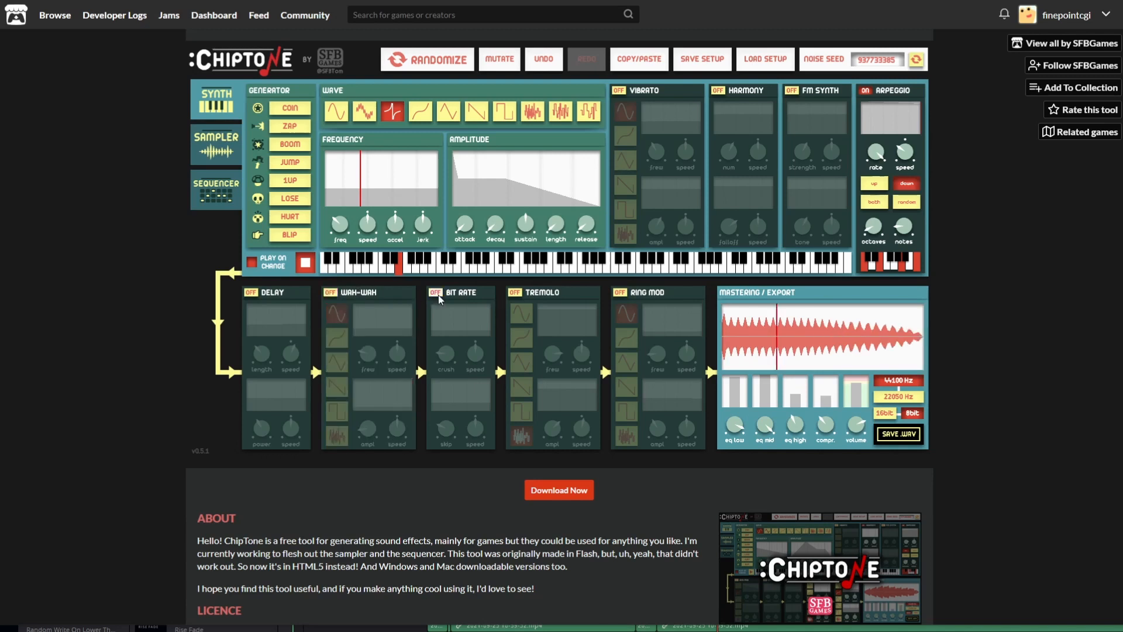
Enable the Bit Rate crush effect, tweak its skip amount and preview the result
left_click(435, 294)
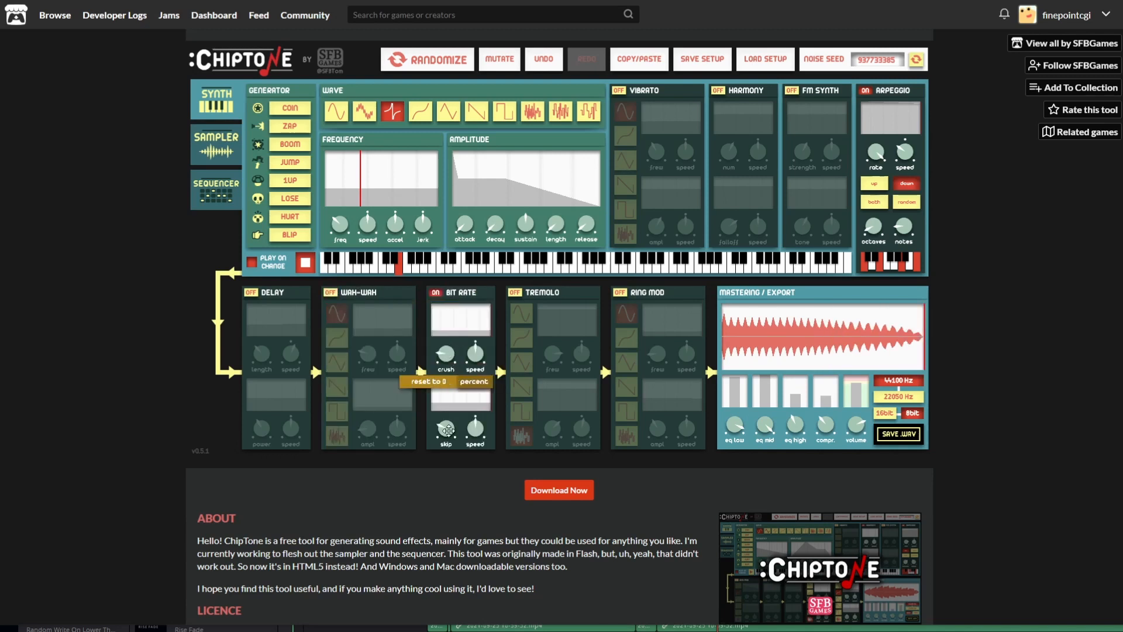
left_click(474, 428)
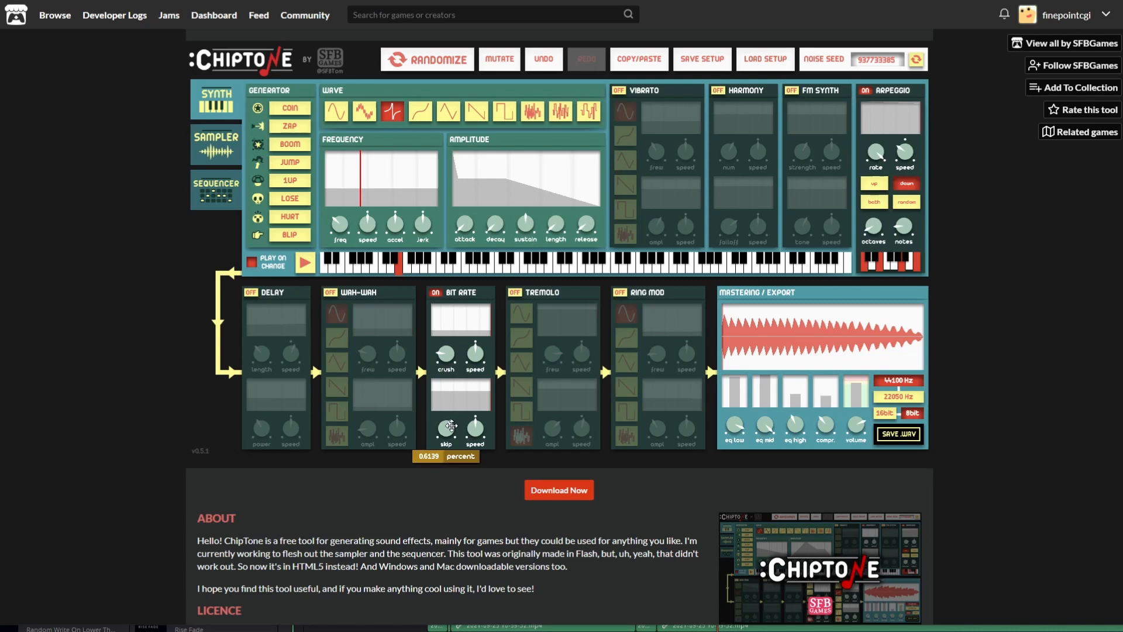
left_click(304, 262)
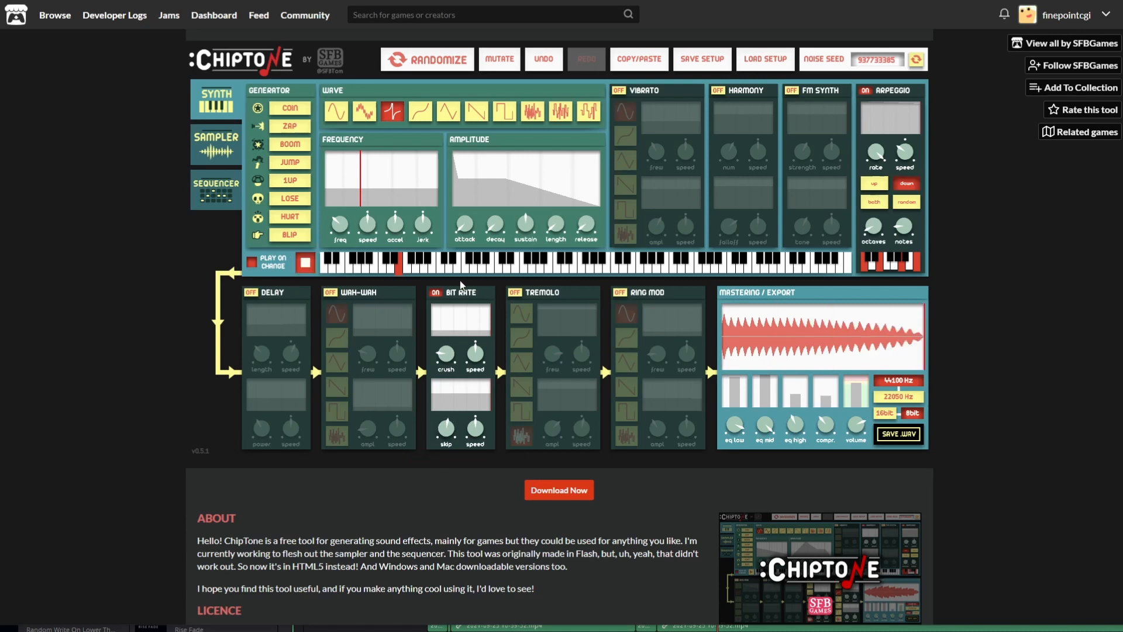
Switch Bit Rate off, then audition Tremolo with tweaked knobs and turn it off
left_click(436, 295)
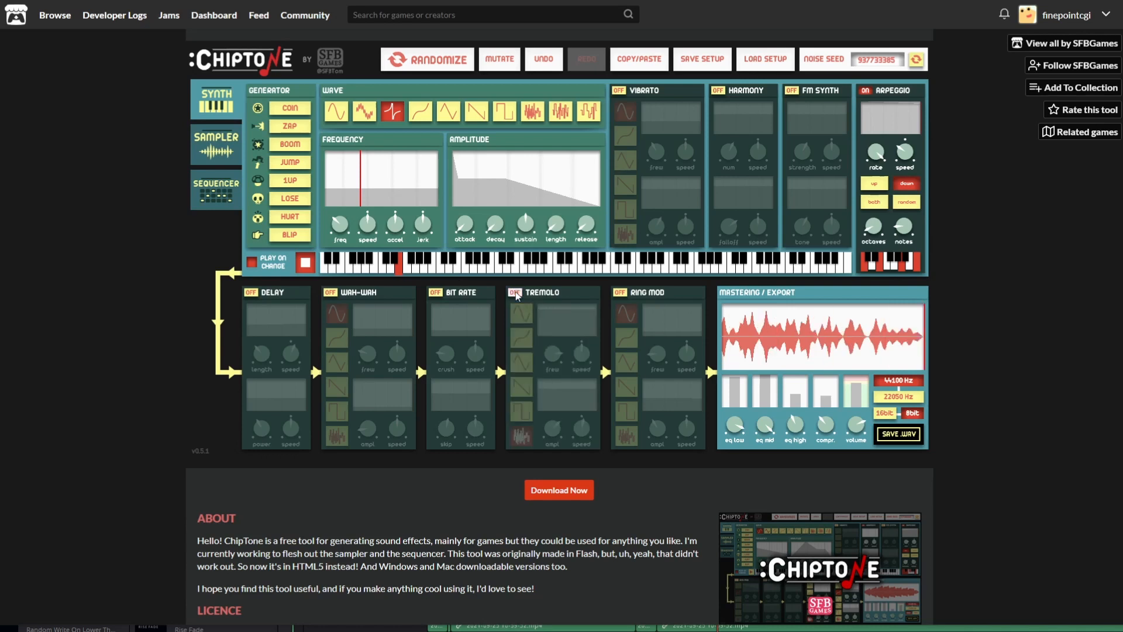
left_click(512, 292)
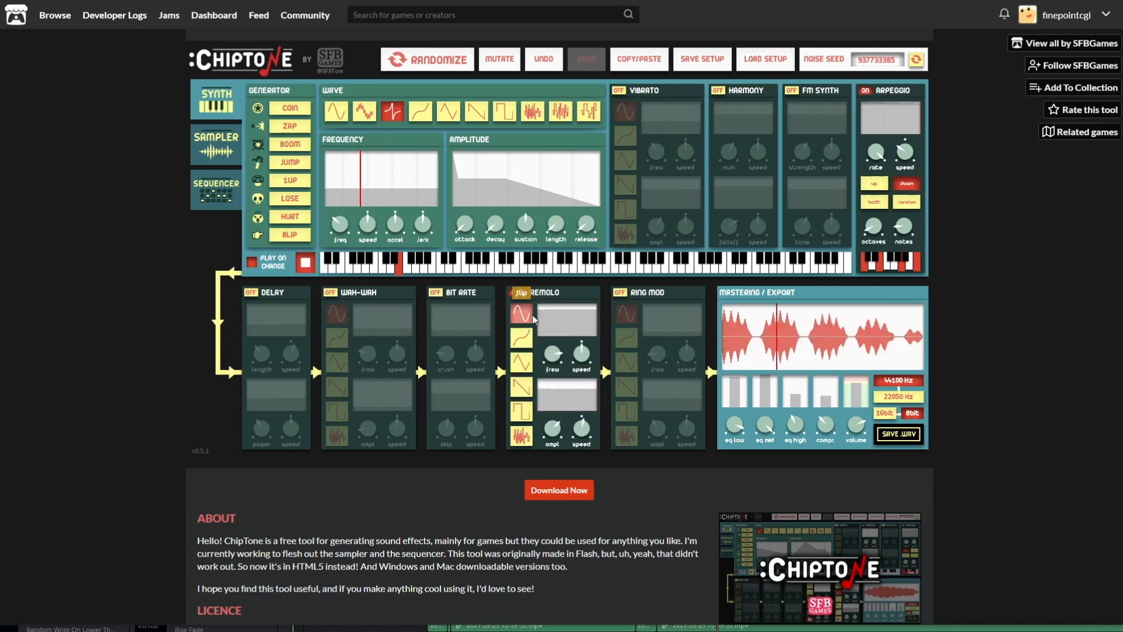
left_click(518, 292)
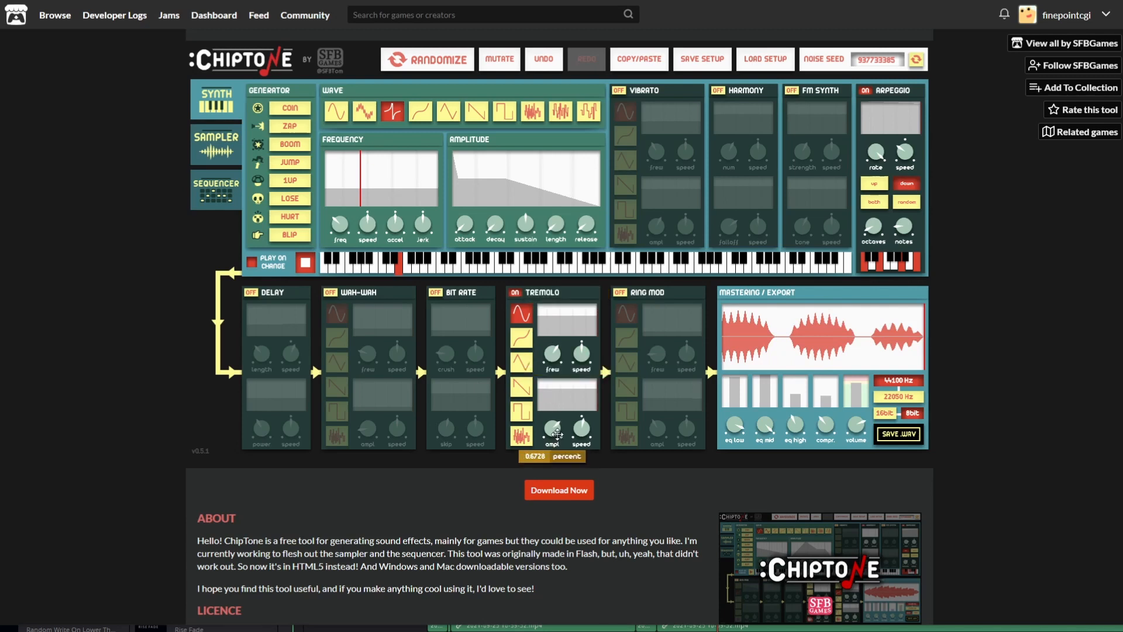
mouse_move(523, 295)
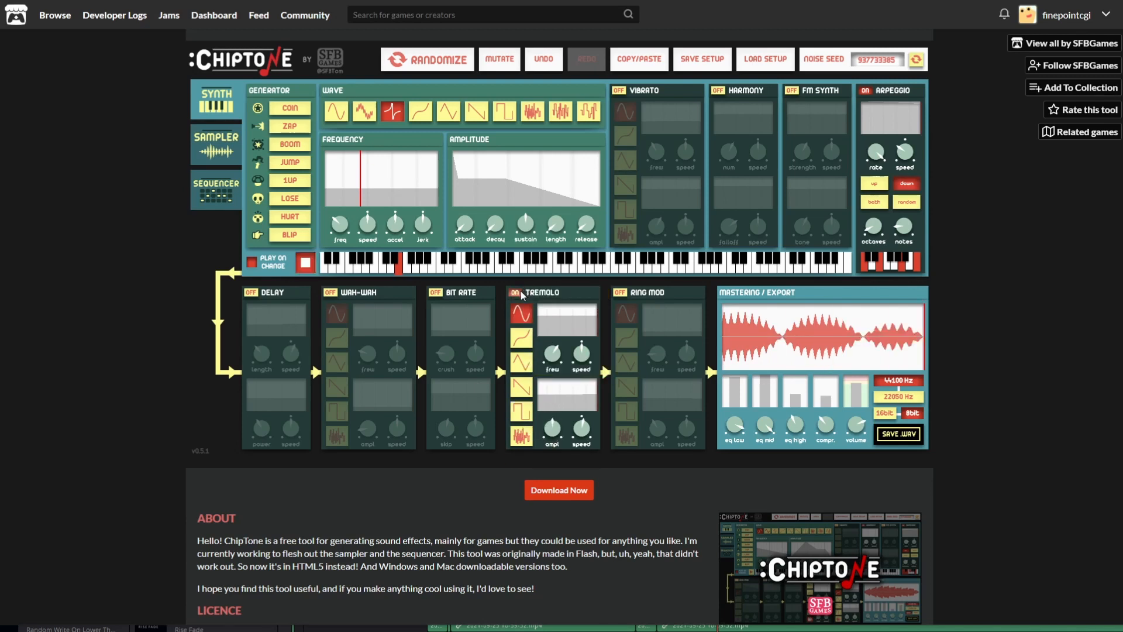
left_click(512, 292)
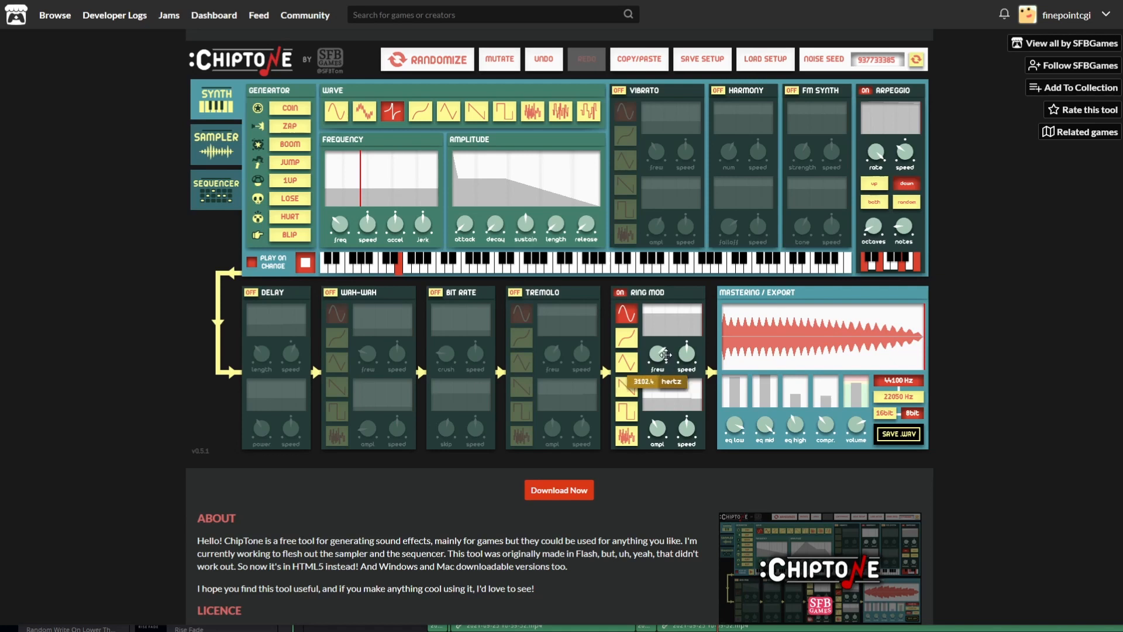
Audition Ring Mod with its speed adjusted, then switch it off leaving every modifier disabled
left_click(304, 264)
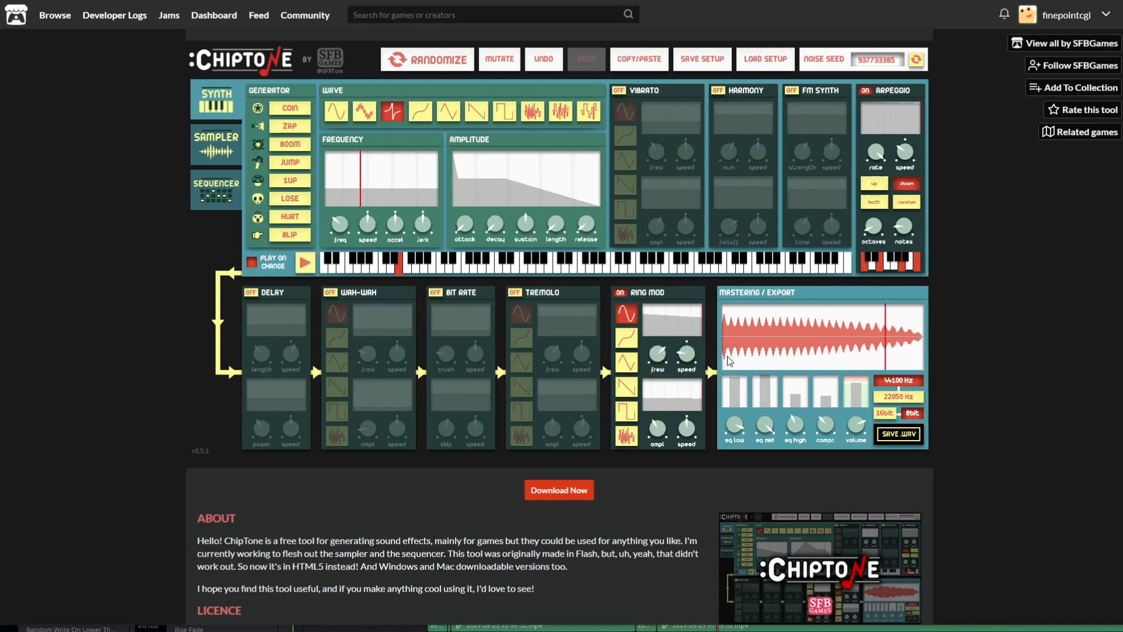
left_click(305, 263)
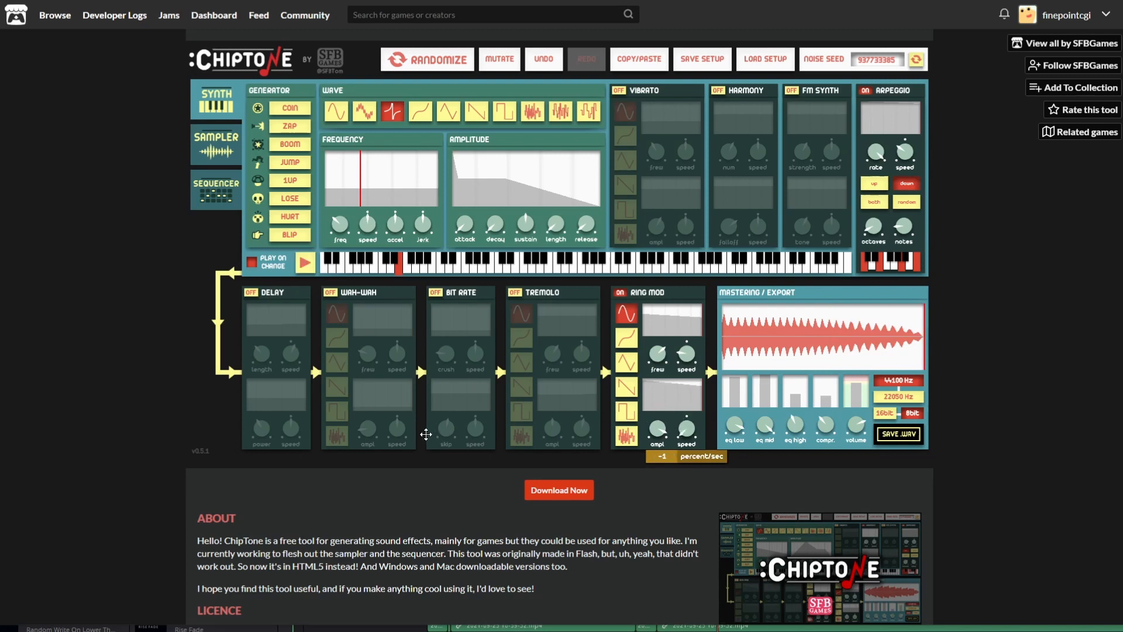
left_click(304, 262)
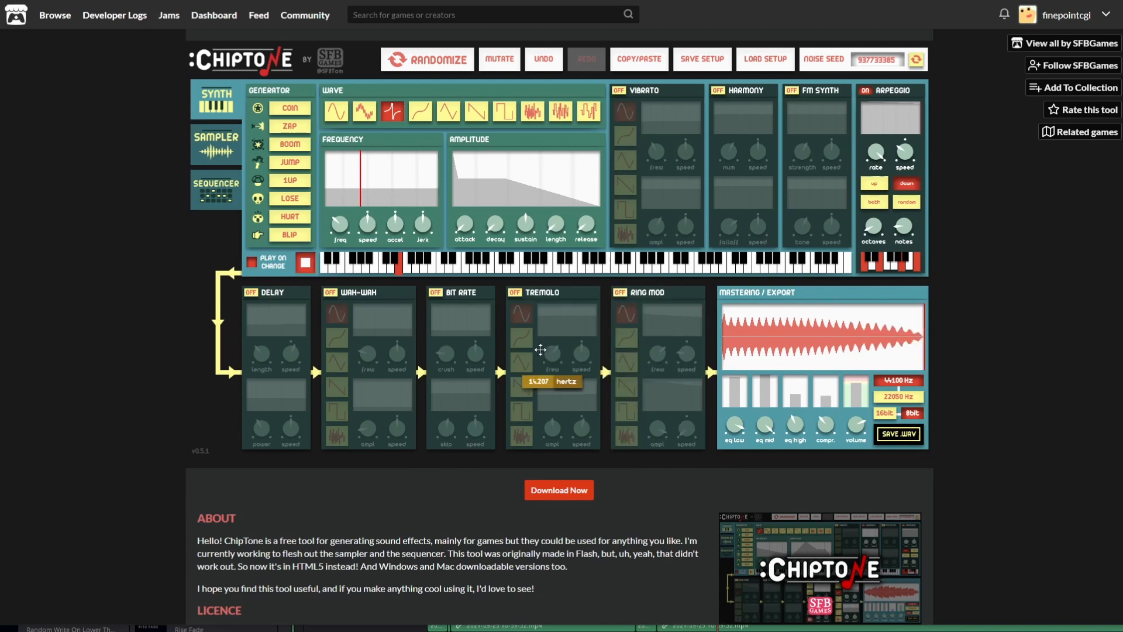
mouse_move(289, 180)
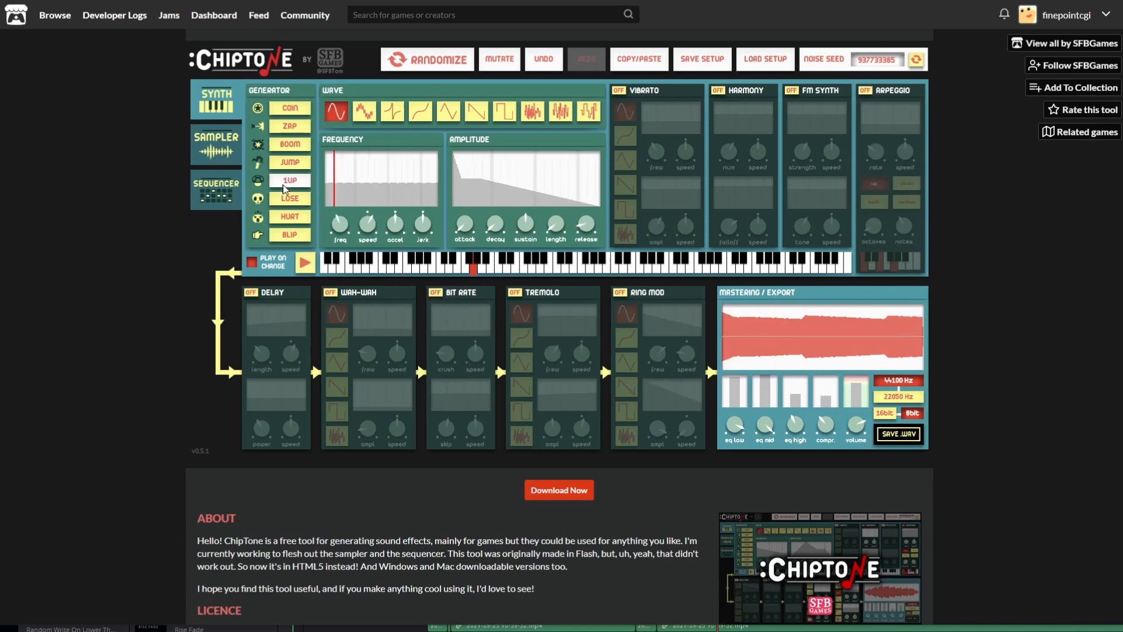
Rebuild the base sound from a fresh generator preset and preview it
left_click(289, 180)
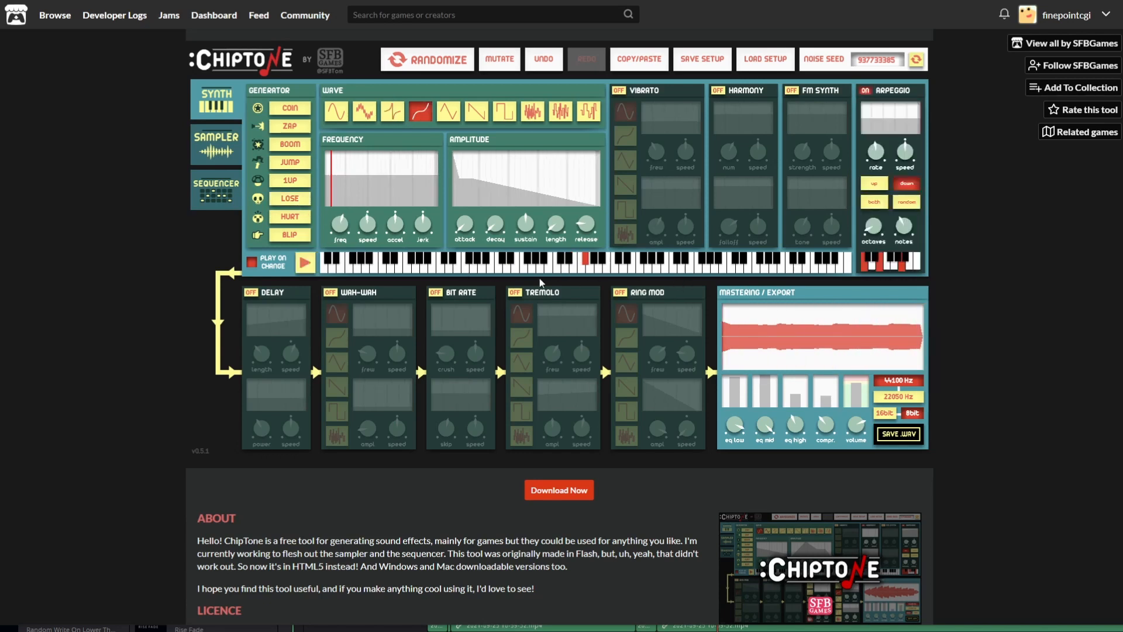
left_click(304, 263)
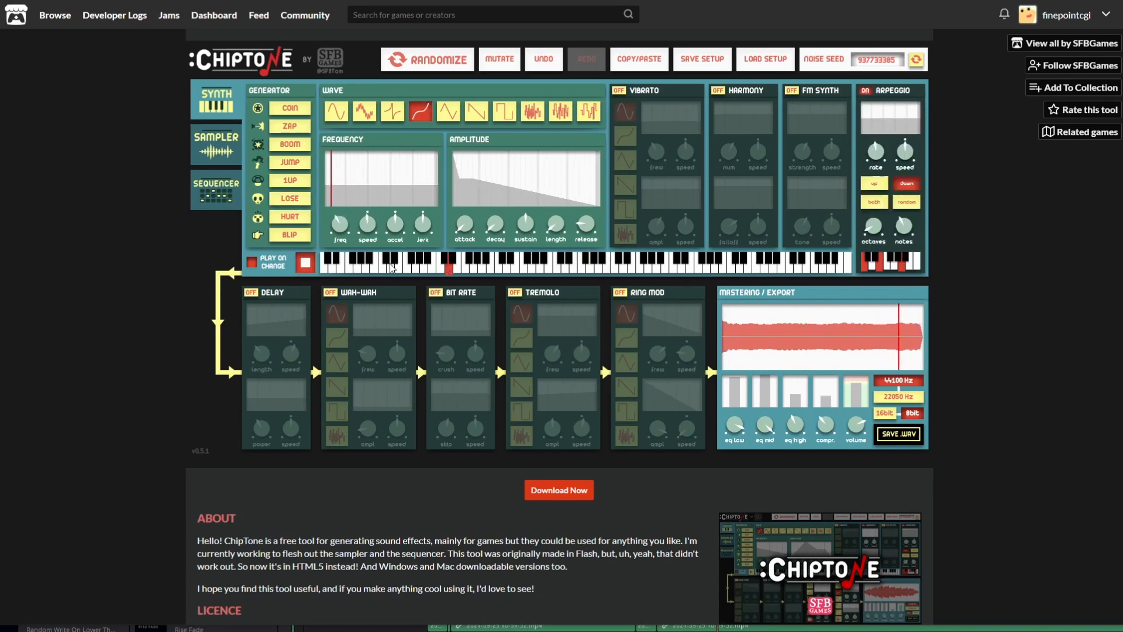
left_click(304, 263)
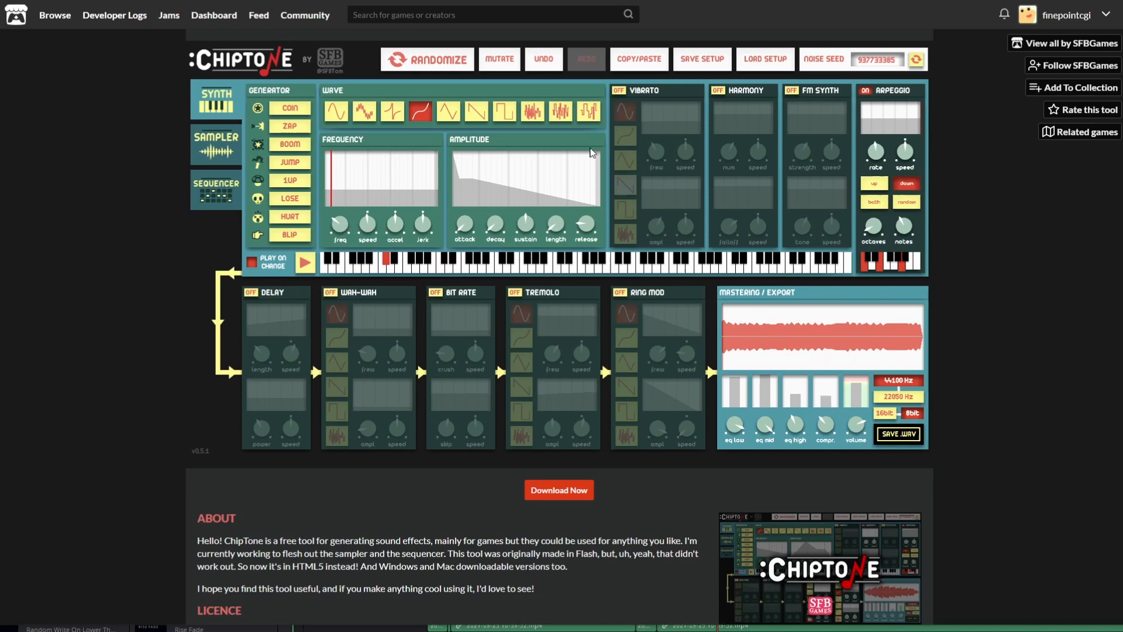
Try the triangle and another wave shape, then set the waveform back to sine
left_click(476, 111)
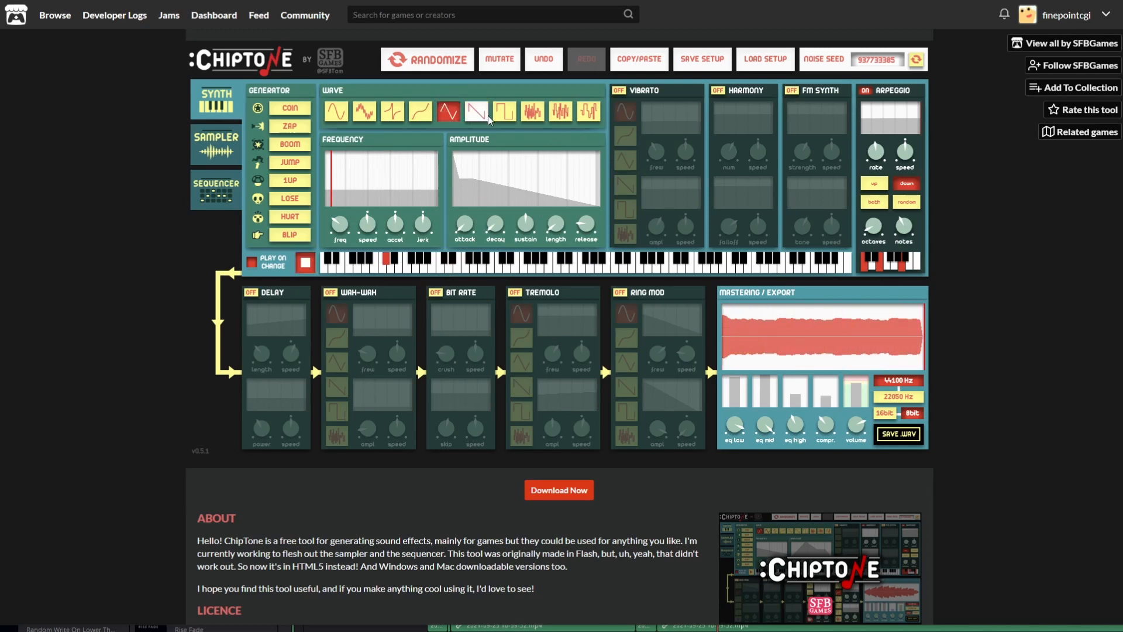
left_click(476, 112)
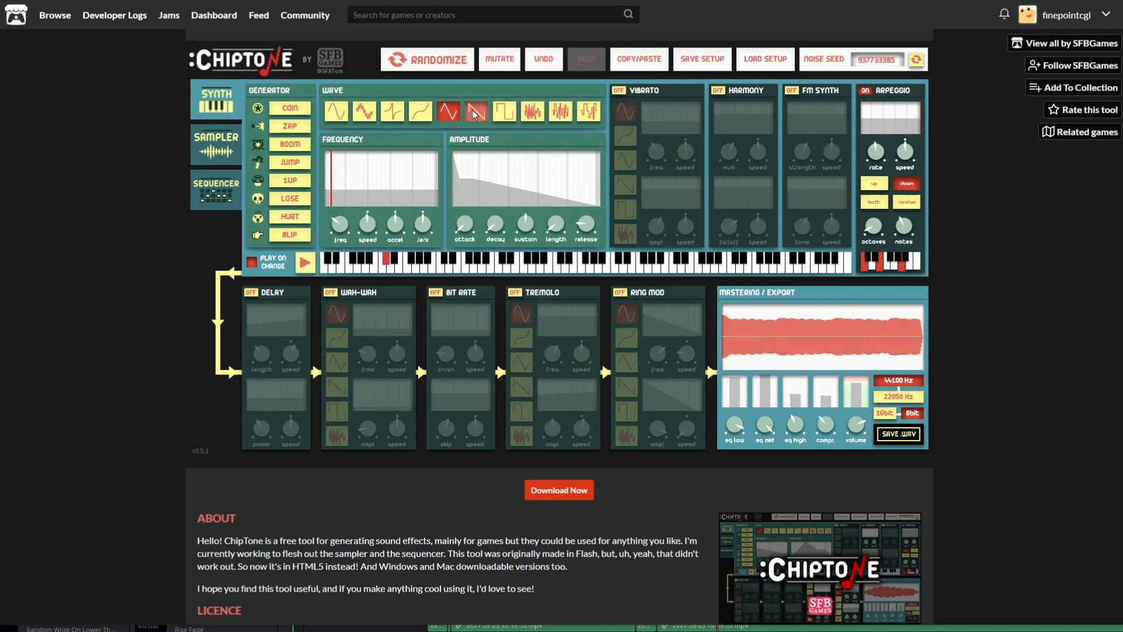
left_click(336, 112)
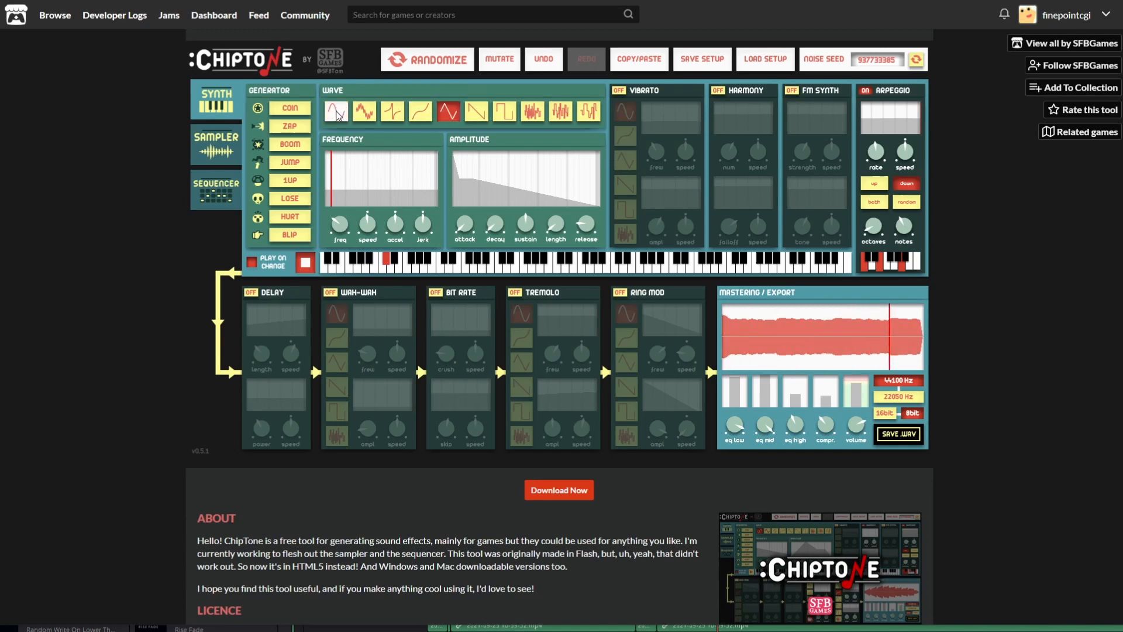
left_click(336, 111)
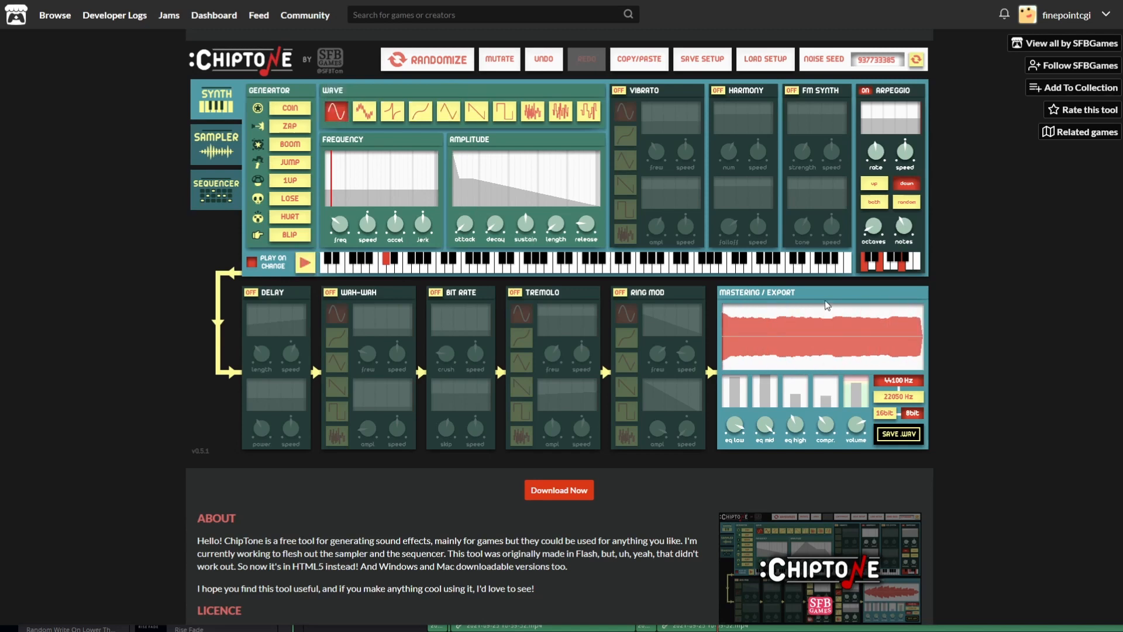
mouse_move(526, 217)
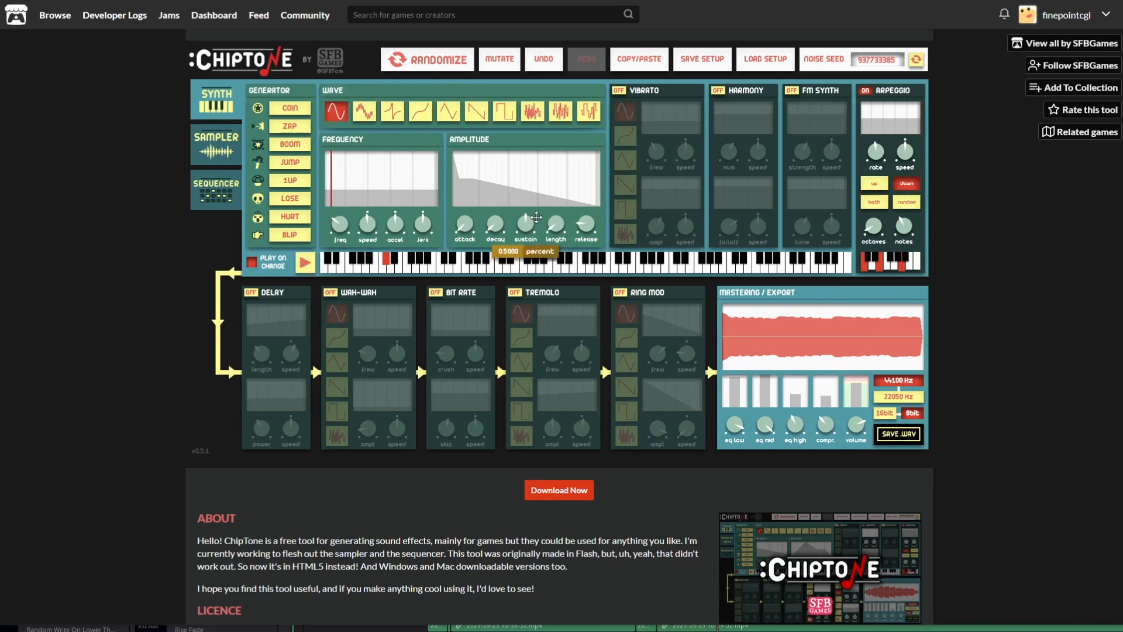
mouse_move(495, 224)
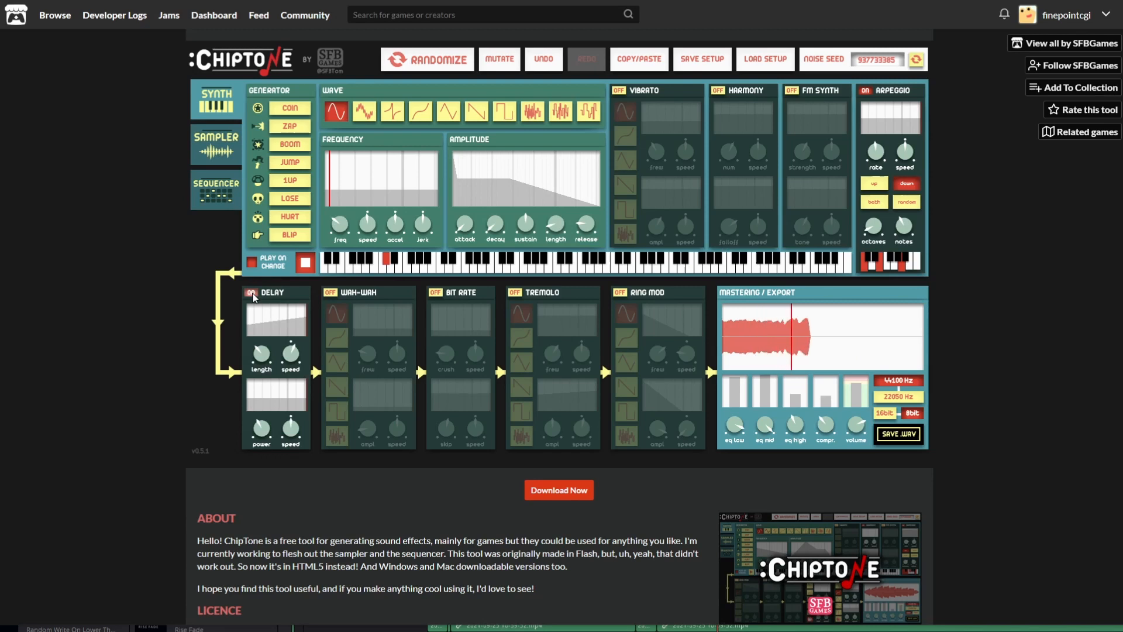
Turn Delay off and keep Wah-Wah on after an on/off comparison
left_click(250, 292)
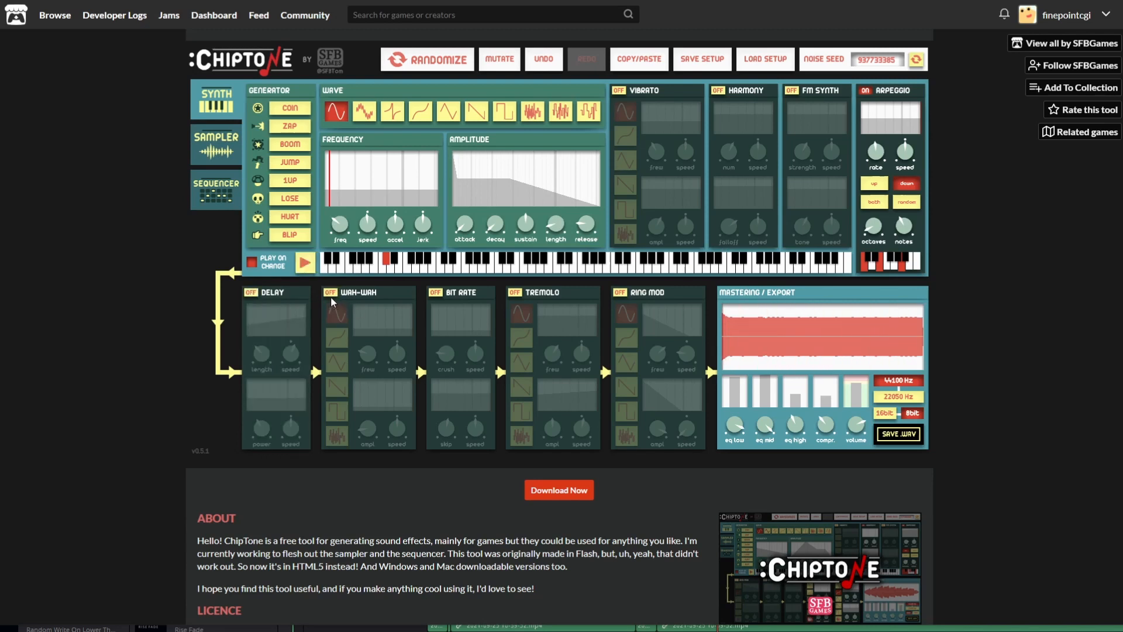
left_click(329, 293)
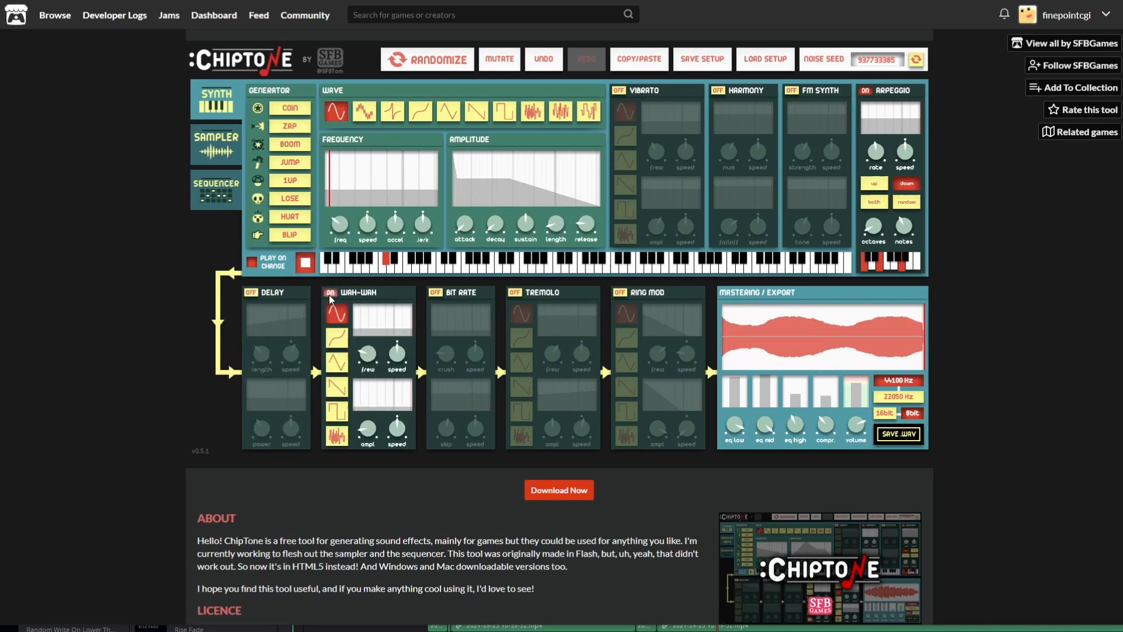
left_click(329, 292)
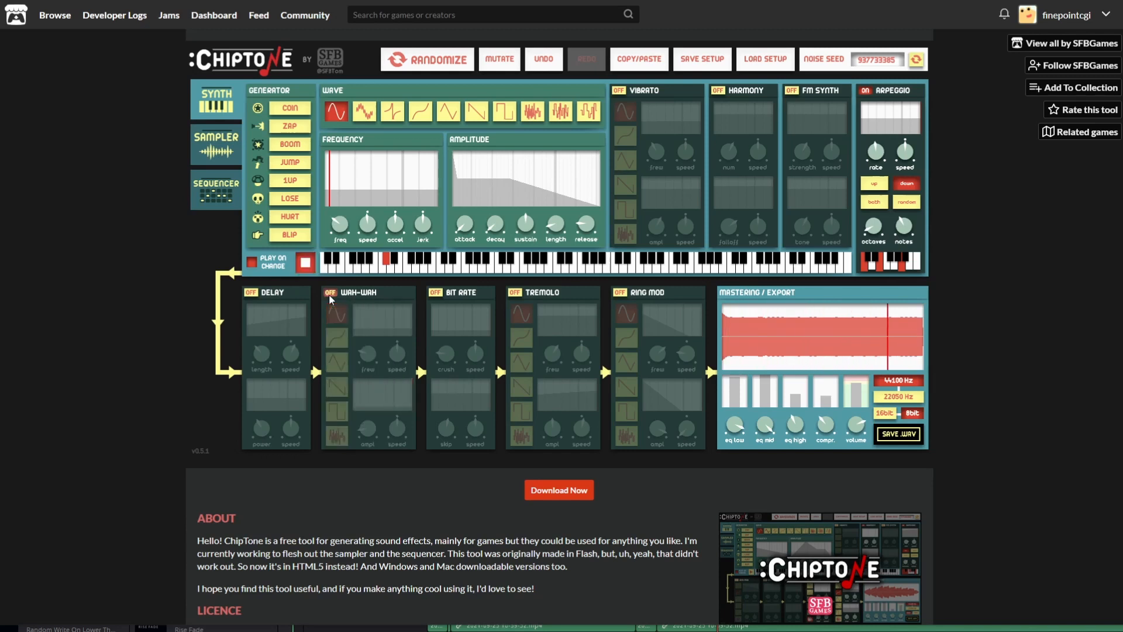
left_click(330, 294)
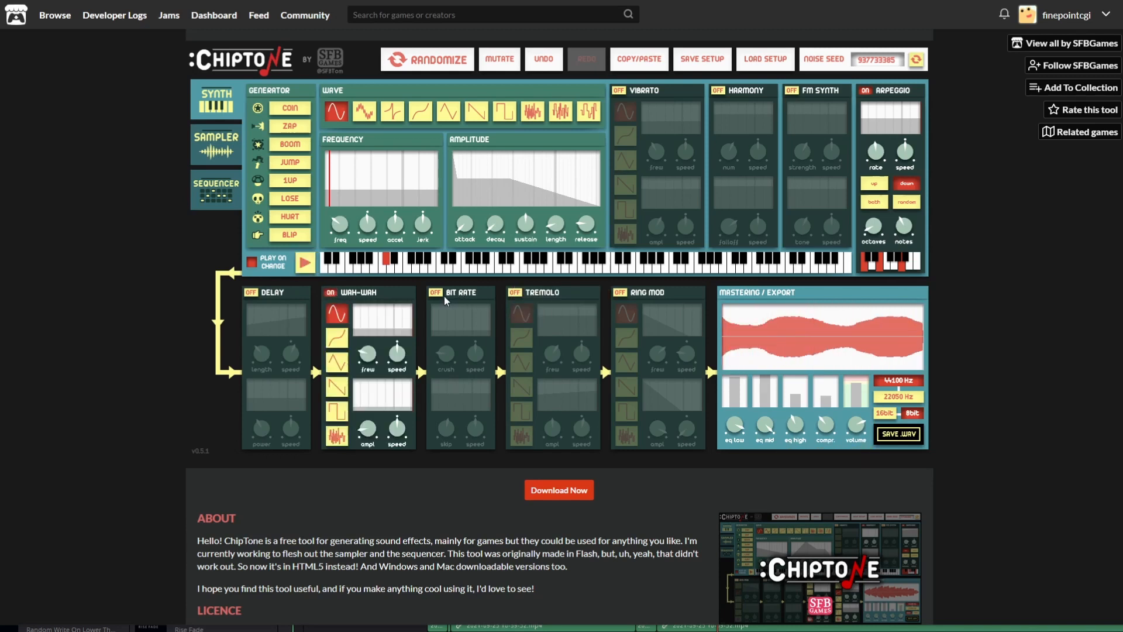
Re-audition Bit Rate and Tremolo on the lose sound and leave both off
left_click(436, 292)
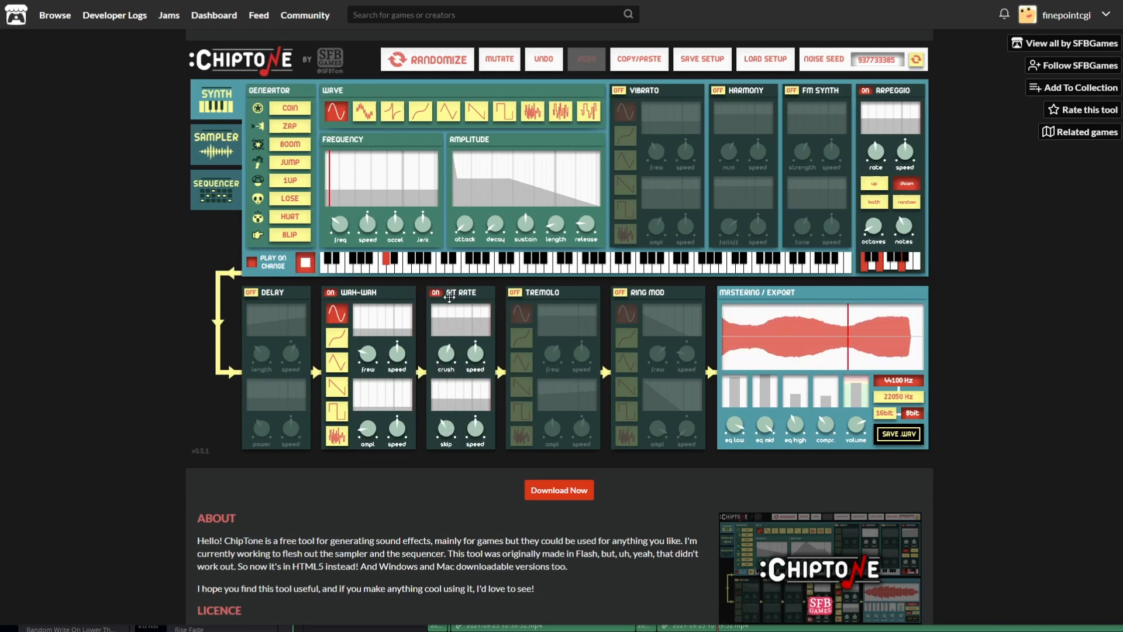
left_click(436, 294)
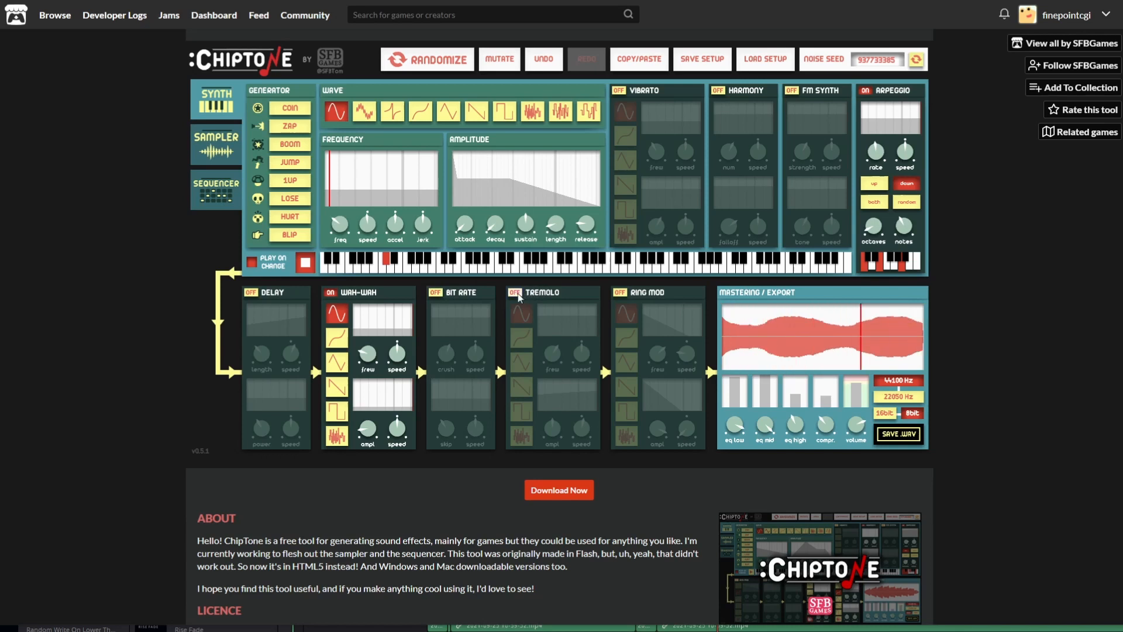
left_click(513, 295)
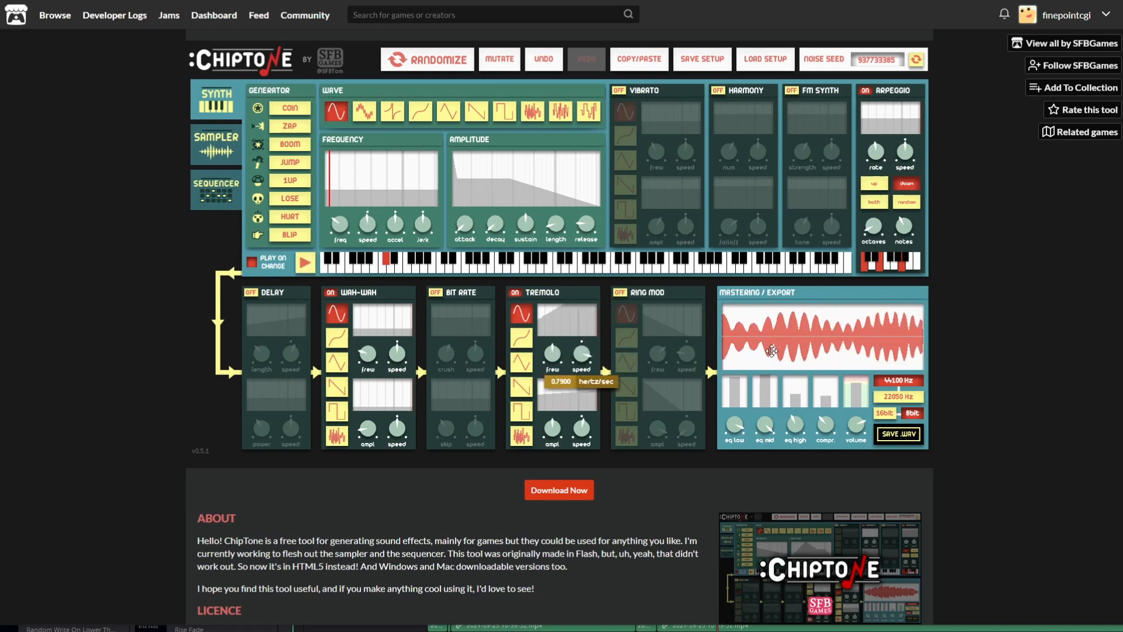
left_click(304, 262)
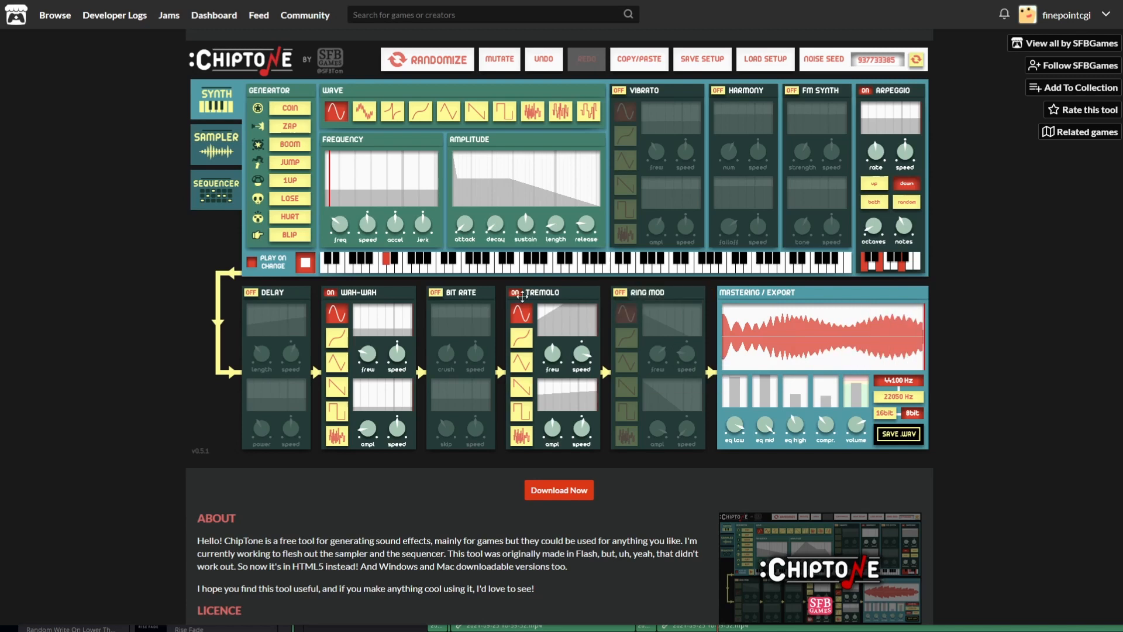
left_click(519, 296)
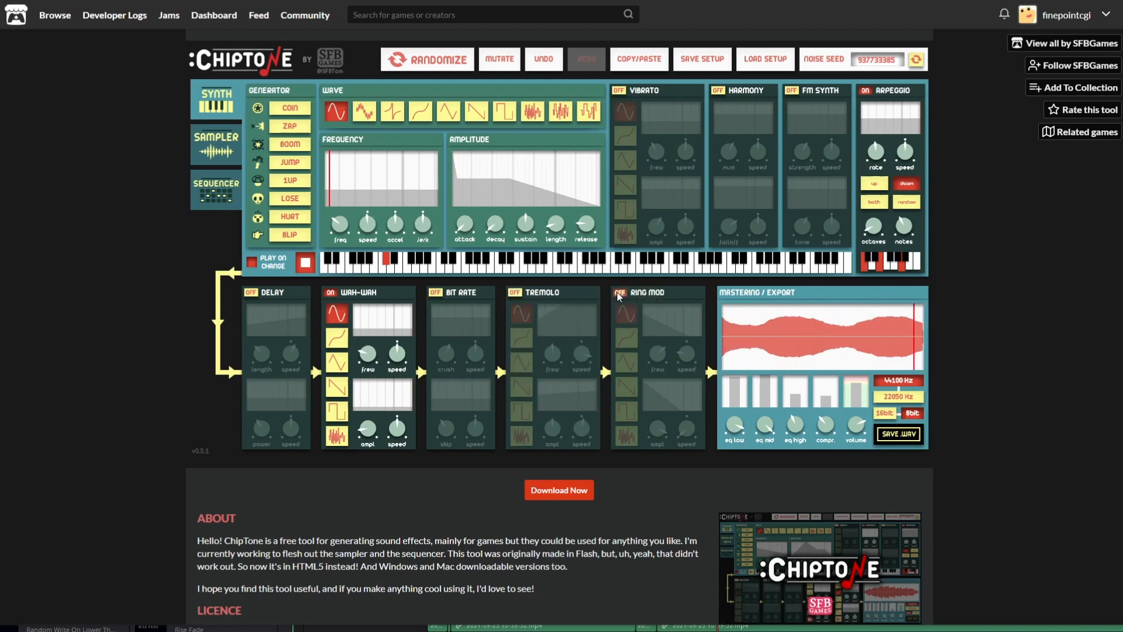
Switch Ring Mod on and flip its modulation shape to finish the lose sound
left_click(619, 291)
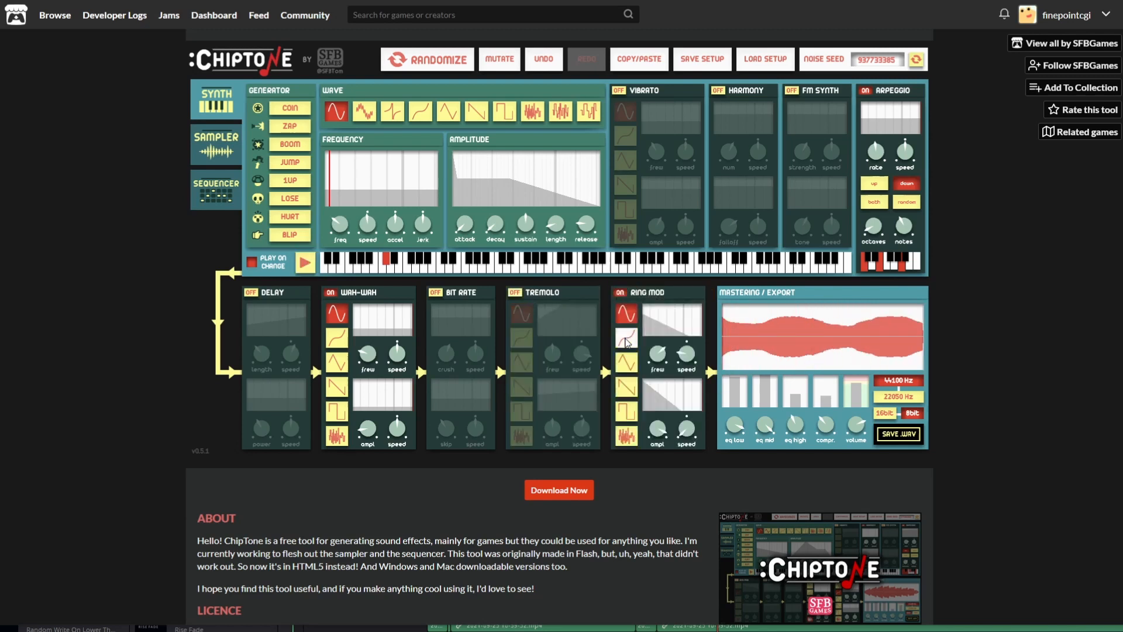
left_click(304, 262)
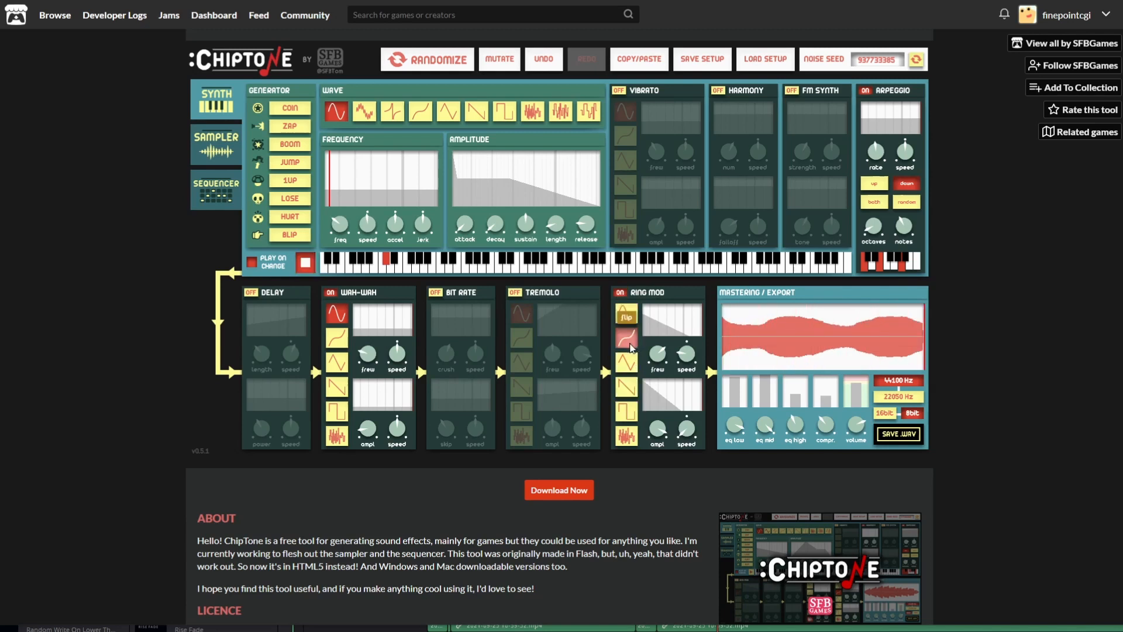
left_click(304, 262)
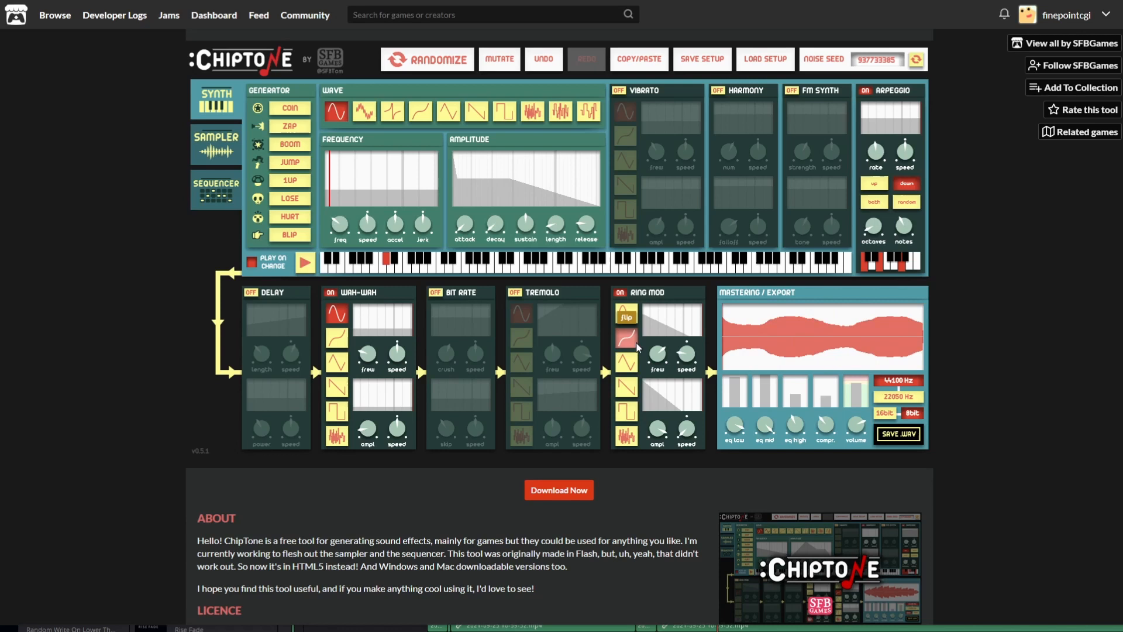